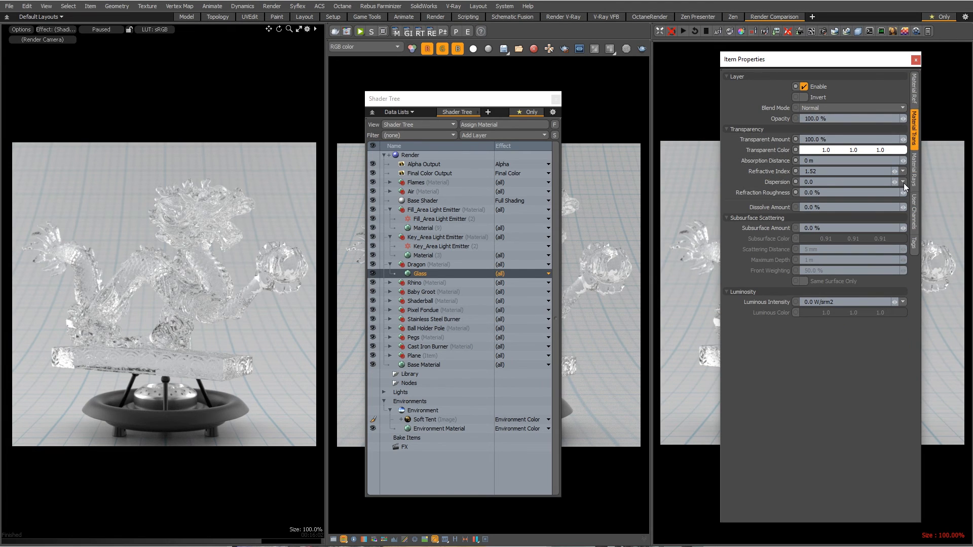
Apply the 0.01 glass dispersion preset, then enter .1 in the Dispersion field.
click(903, 170)
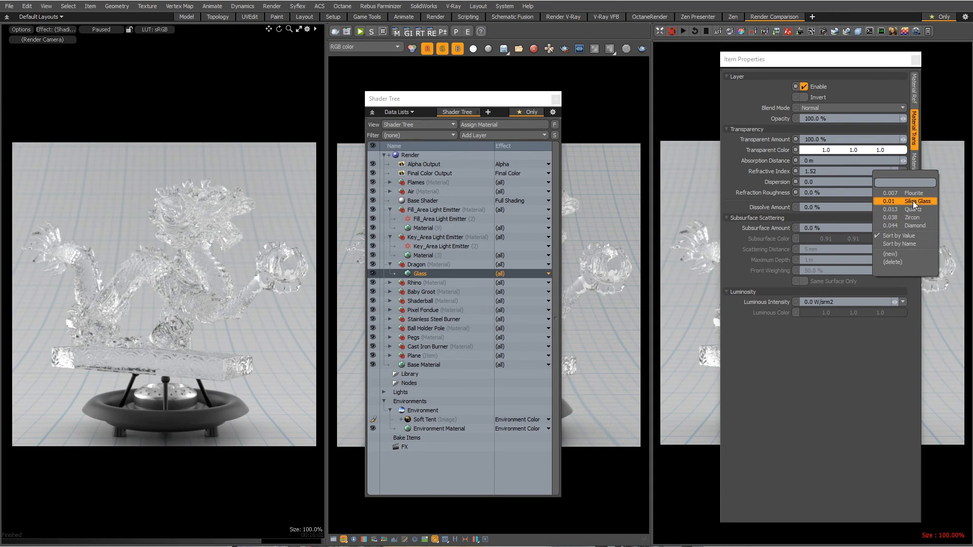
click(919, 200)
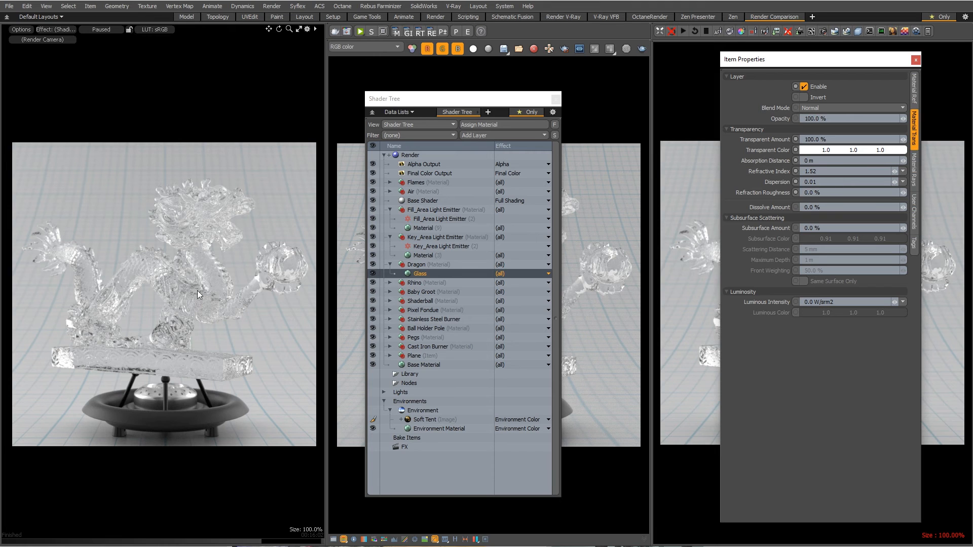
mouse_move(825, 215)
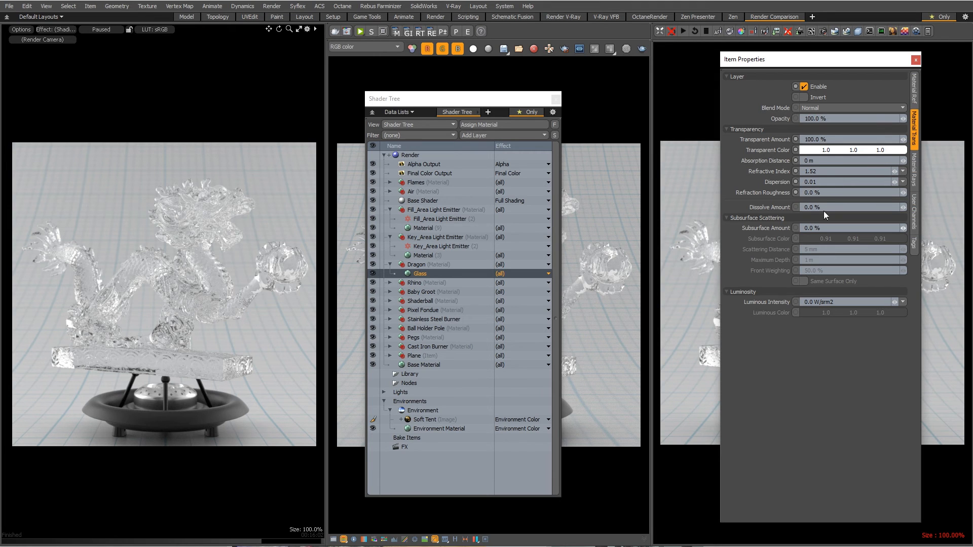
mouse_move(825, 190)
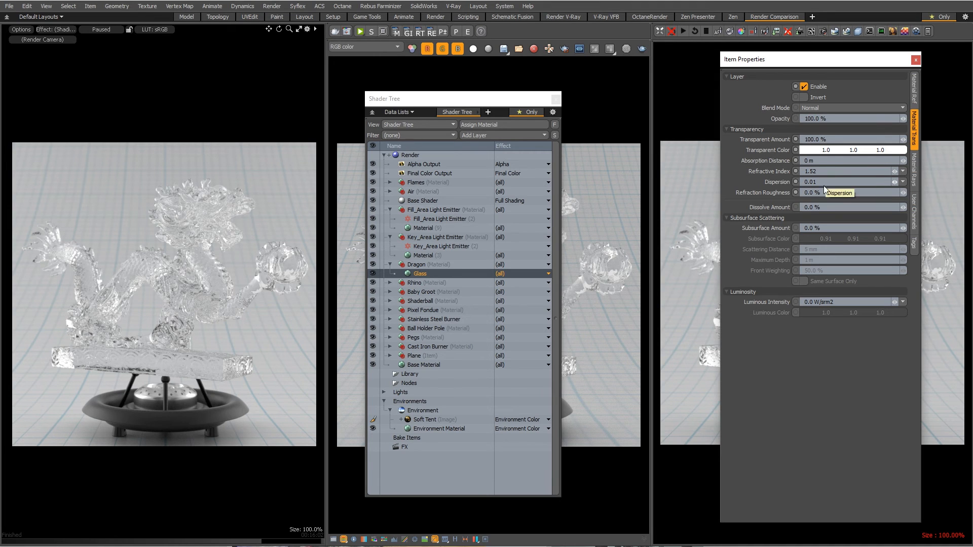
click(810, 181)
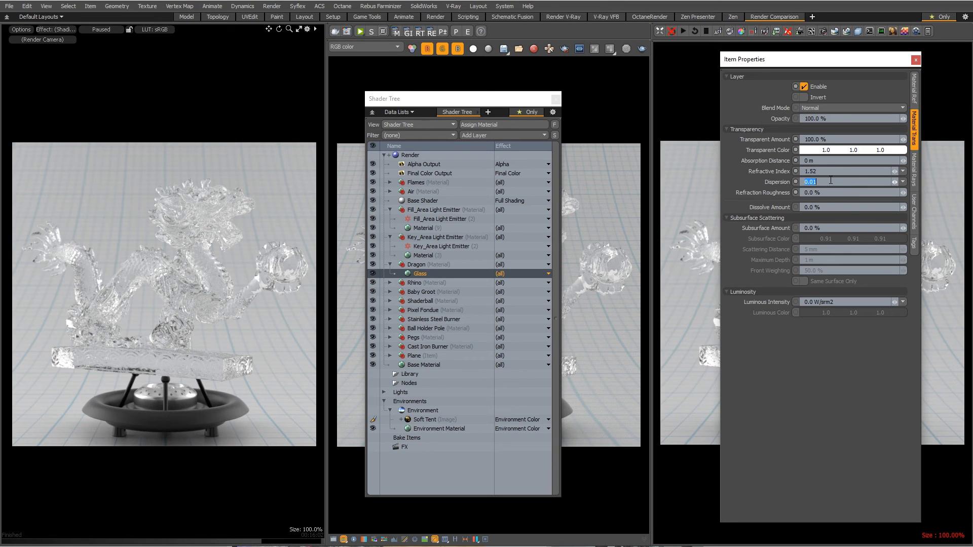
text(.1)
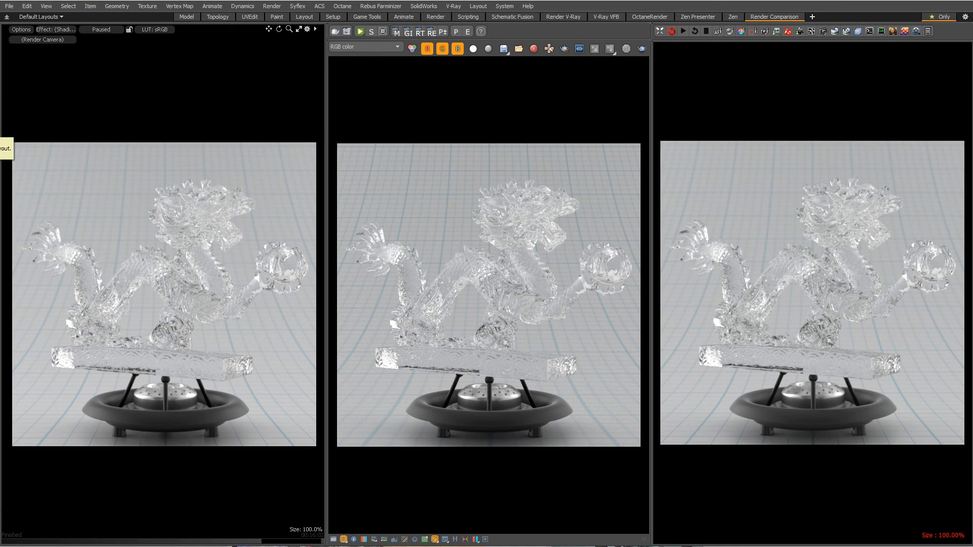
mouse_move(462, 88)
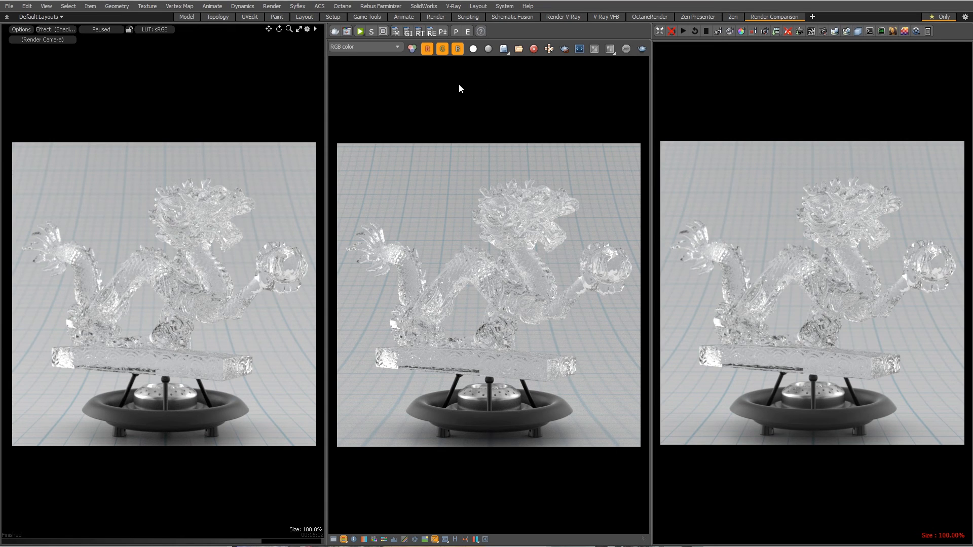
mouse_move(118, 79)
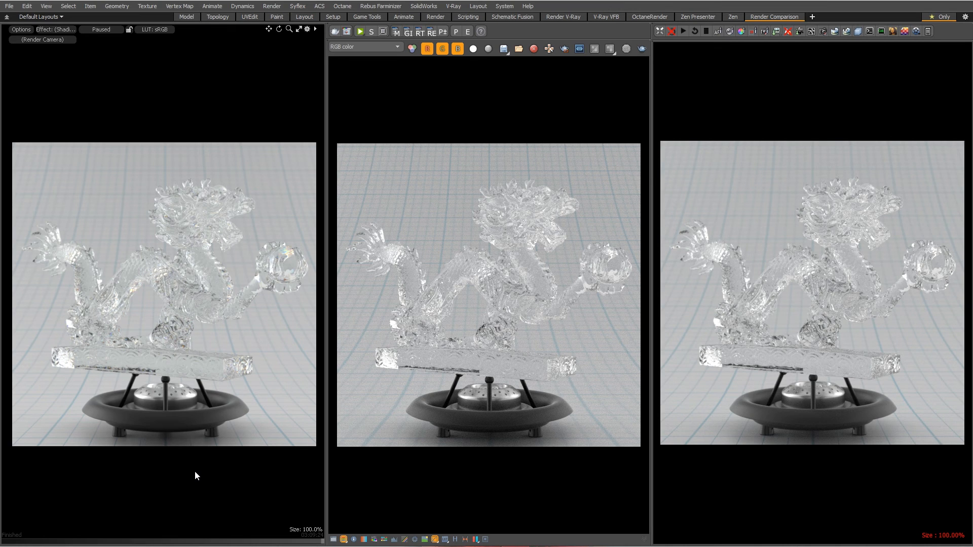
mouse_move(195, 261)
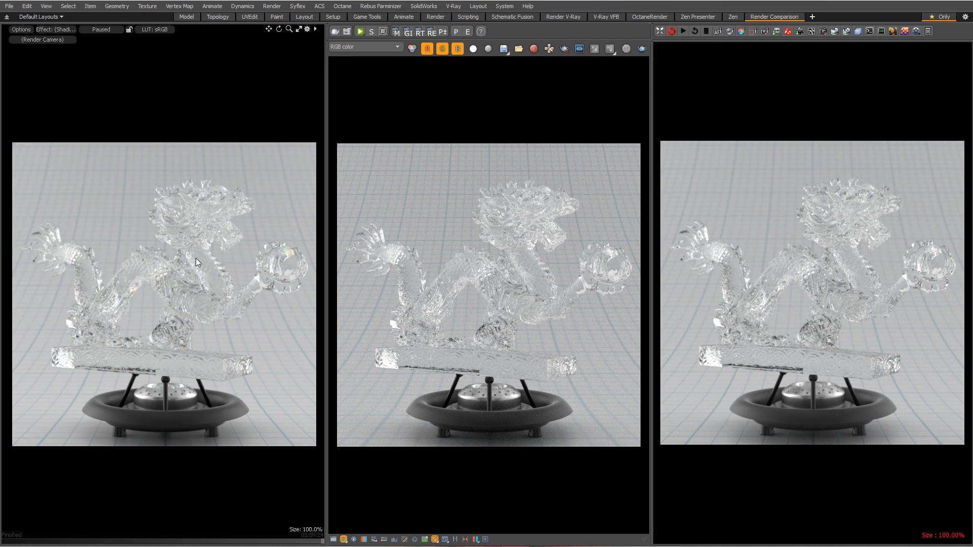
mouse_move(278, 252)
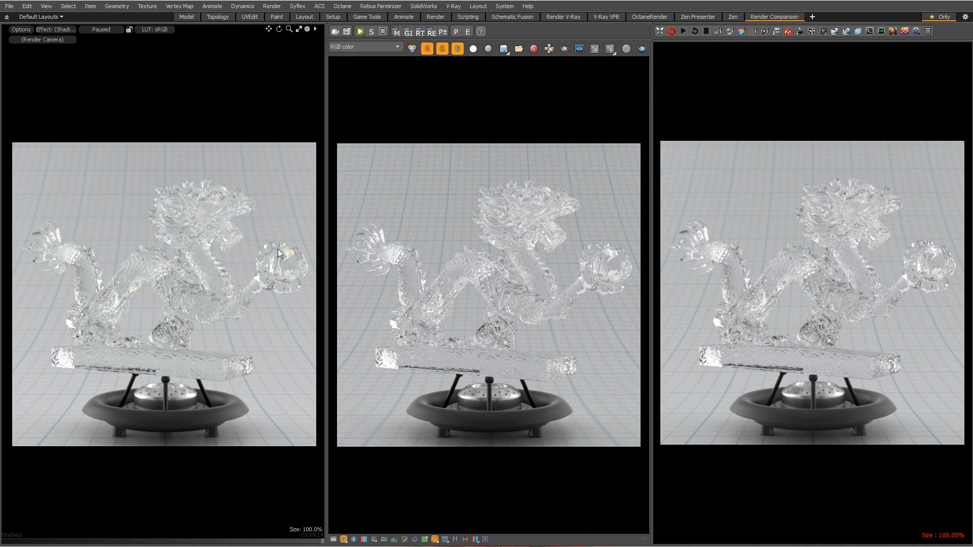
mouse_move(135, 292)
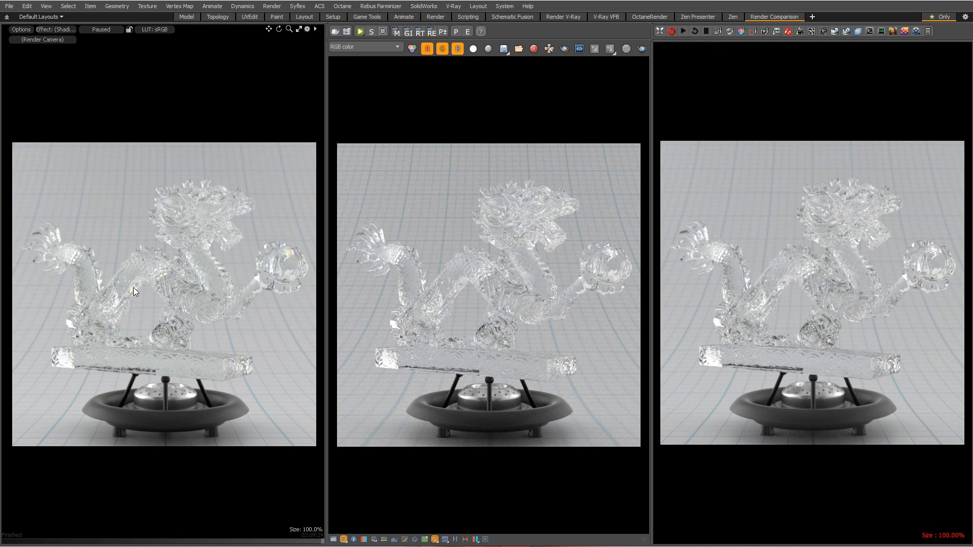
mouse_move(287, 257)
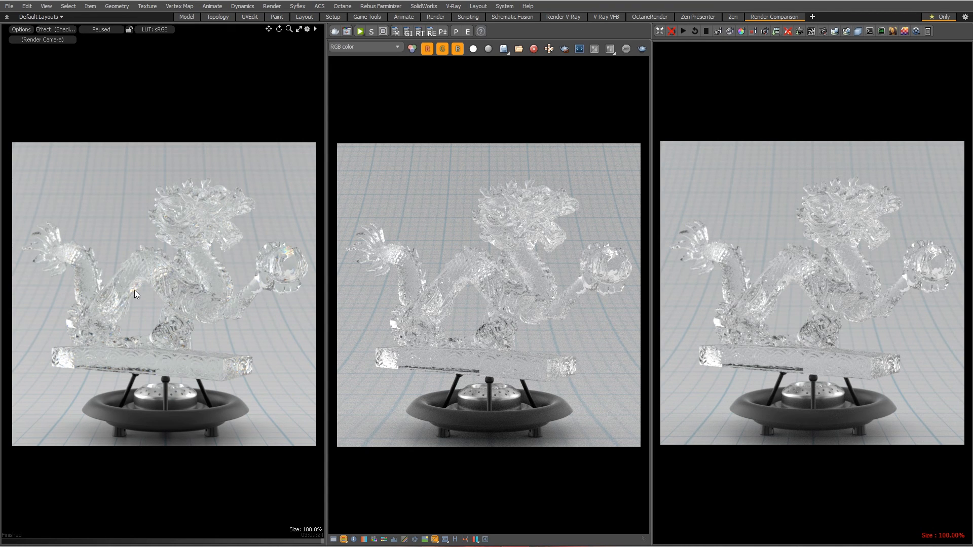
mouse_move(439, 510)
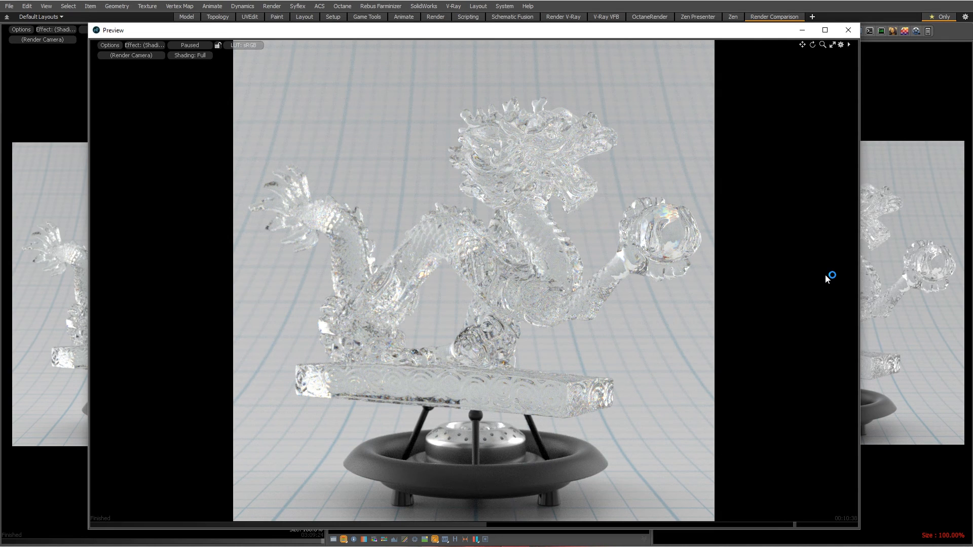
mouse_move(796, 530)
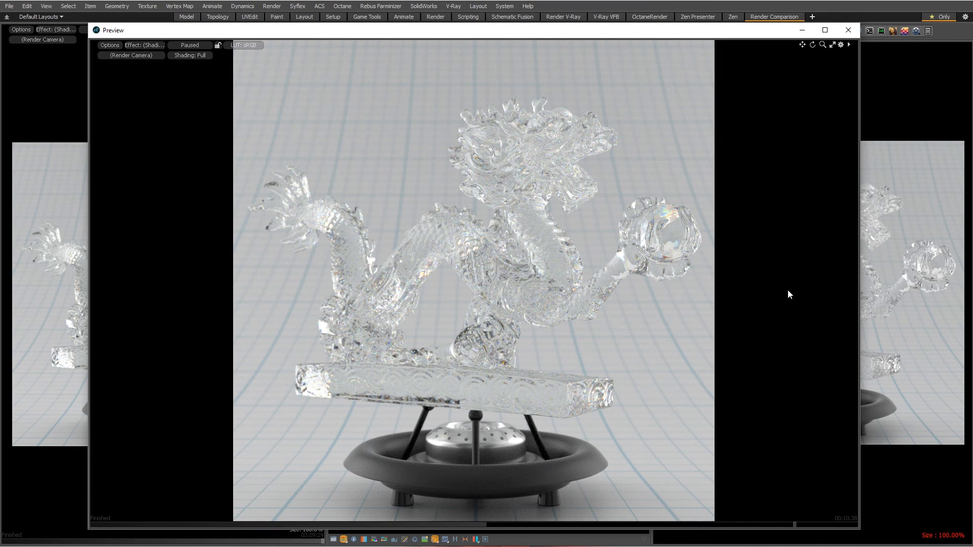
mouse_move(419, 87)
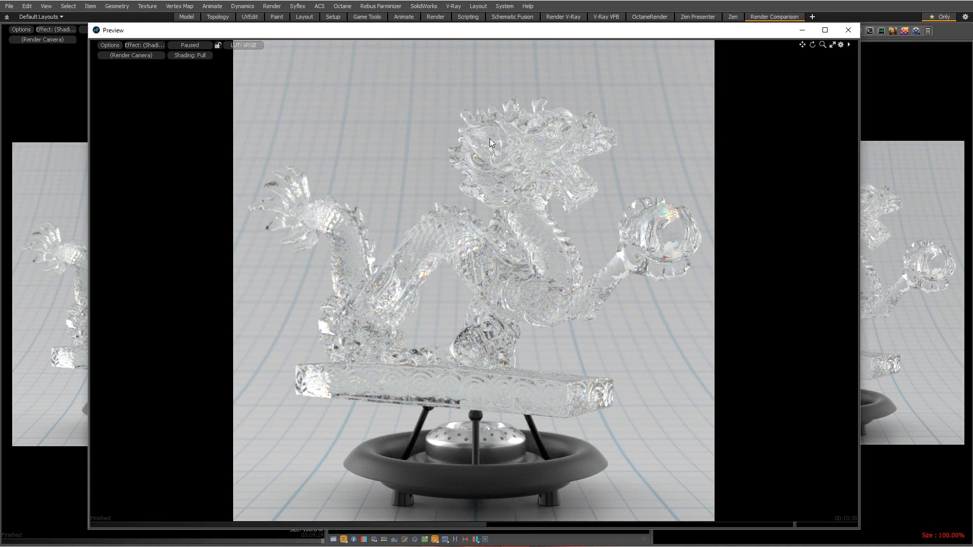
mouse_move(518, 128)
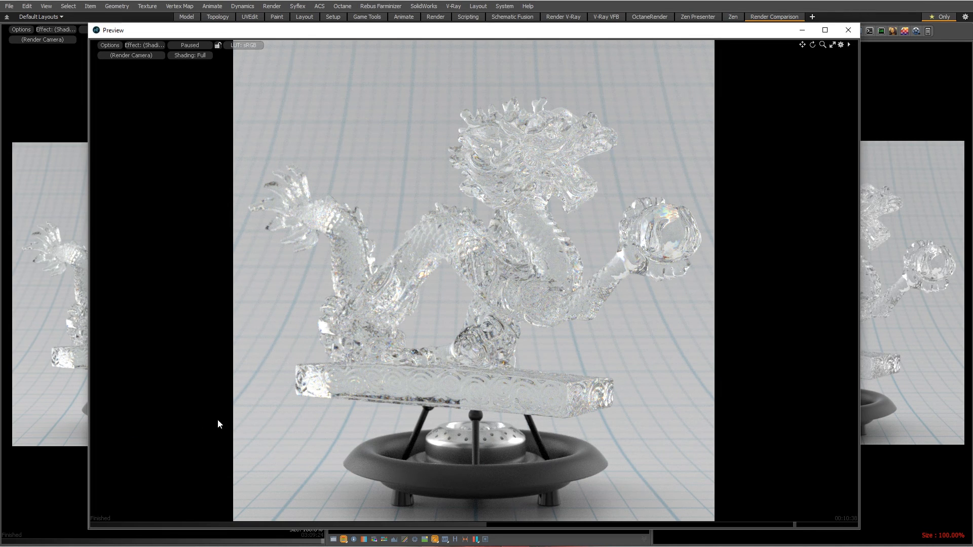
mouse_move(321, 100)
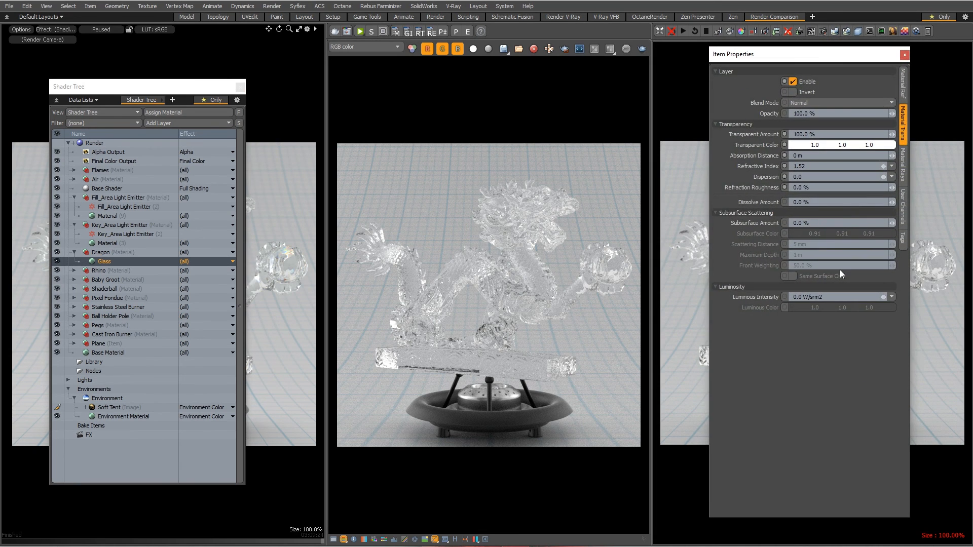
mouse_move(815, 416)
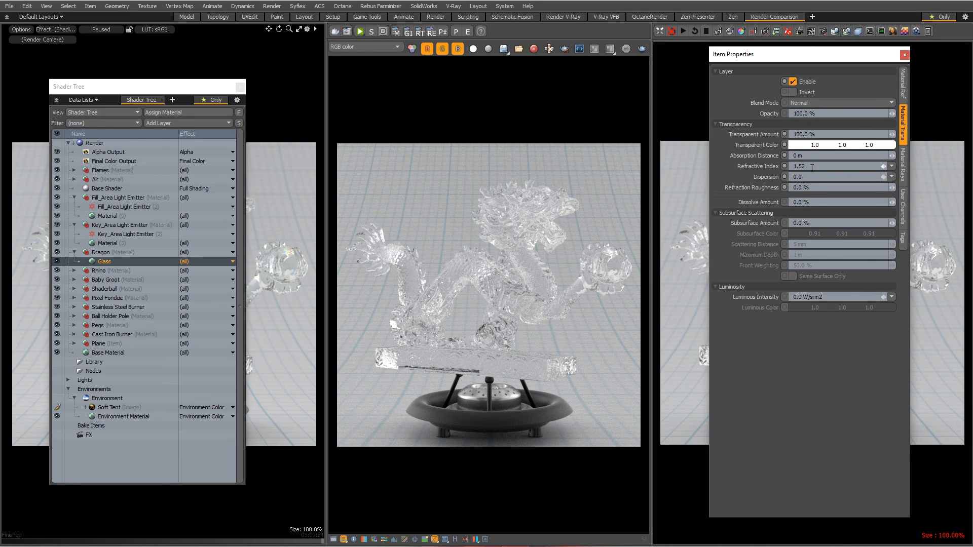
Enter 0.1 as the Glass dispersion and close the preview render window.
text(0.1)
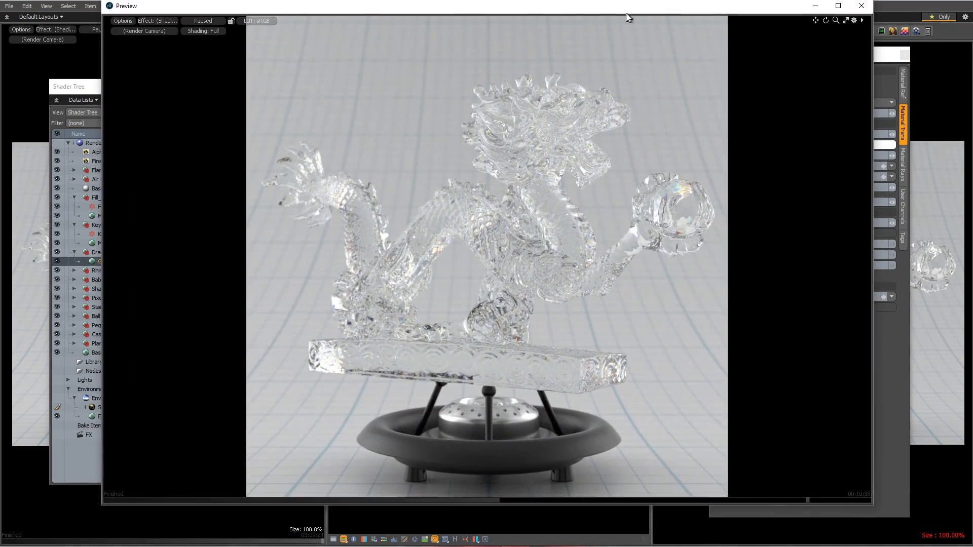
click(861, 6)
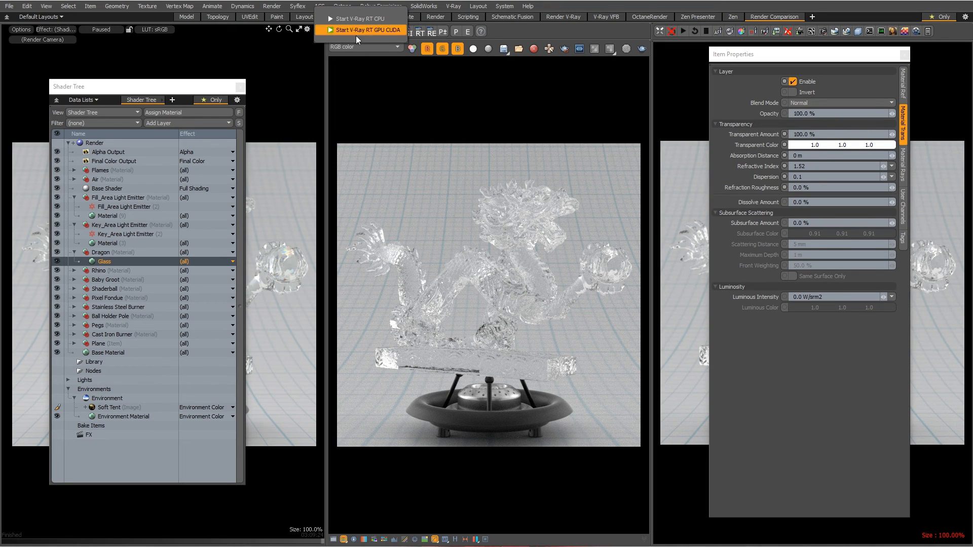
Start a V-Ray RT GPU render of the dragon and review the Glass material values.
click(361, 30)
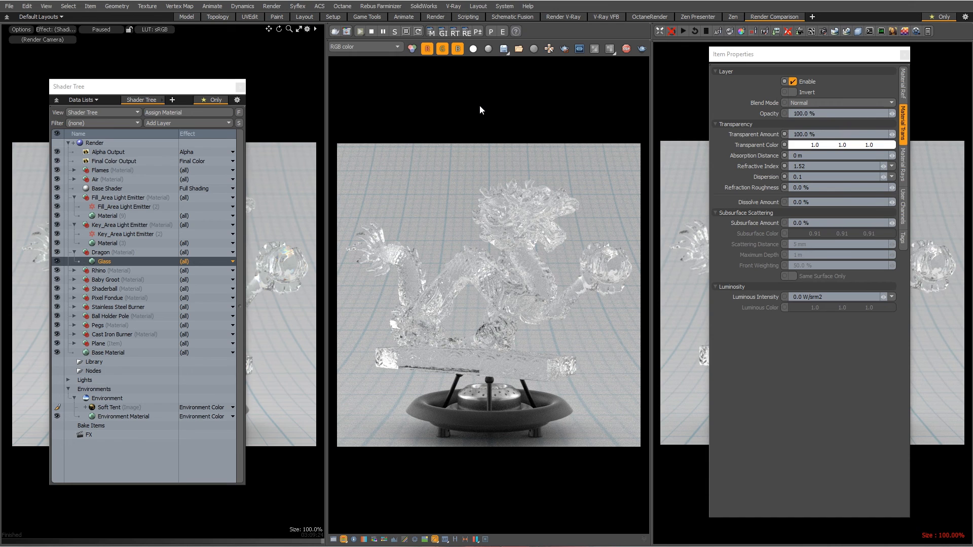
click(892, 166)
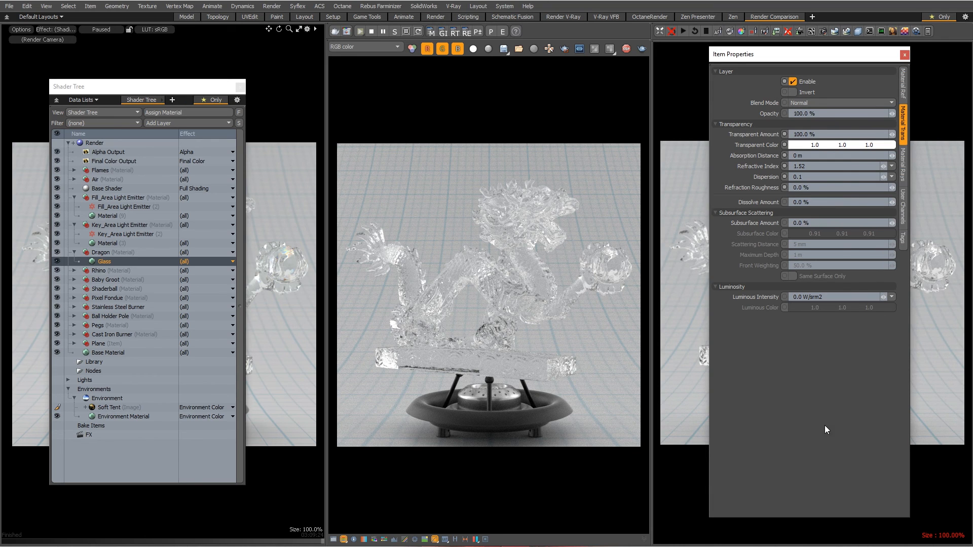
mouse_move(795, 432)
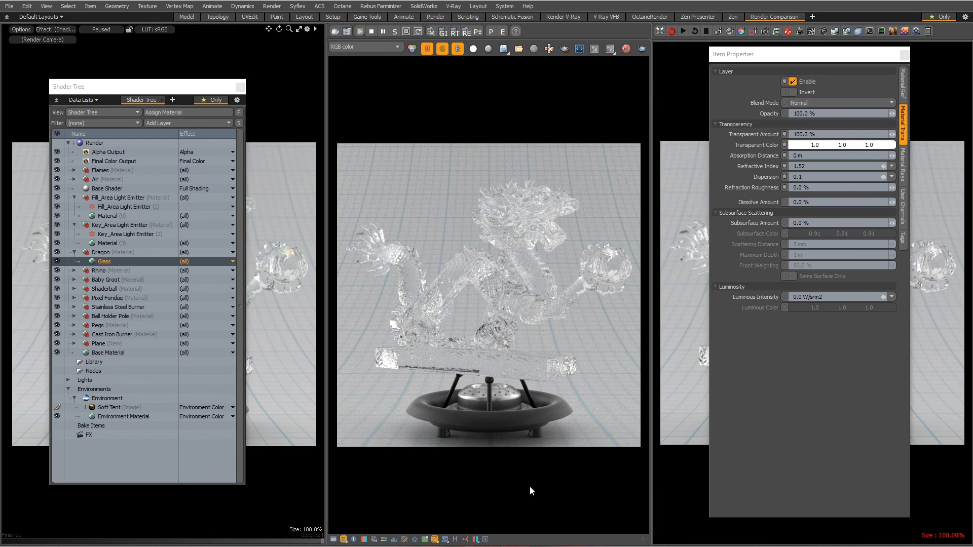
mouse_move(529, 497)
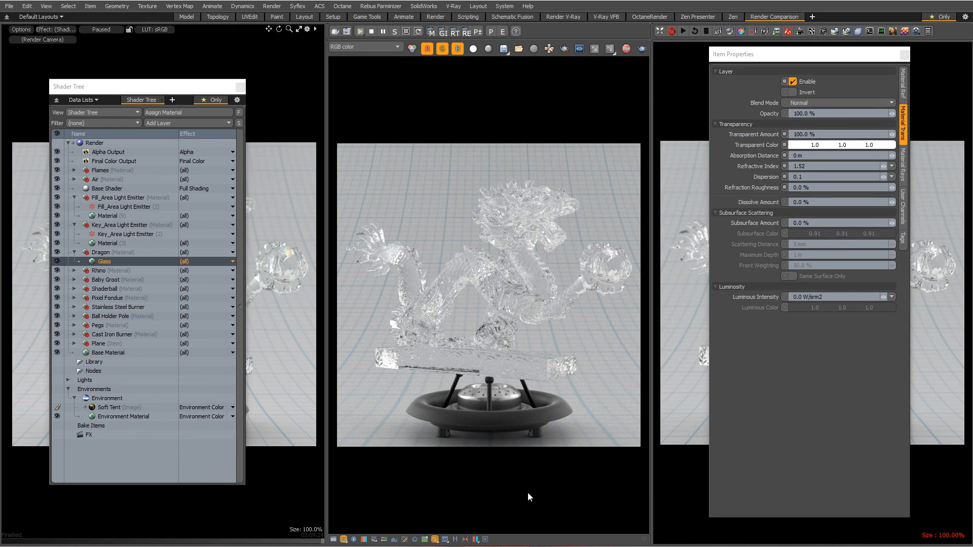
mouse_move(811, 58)
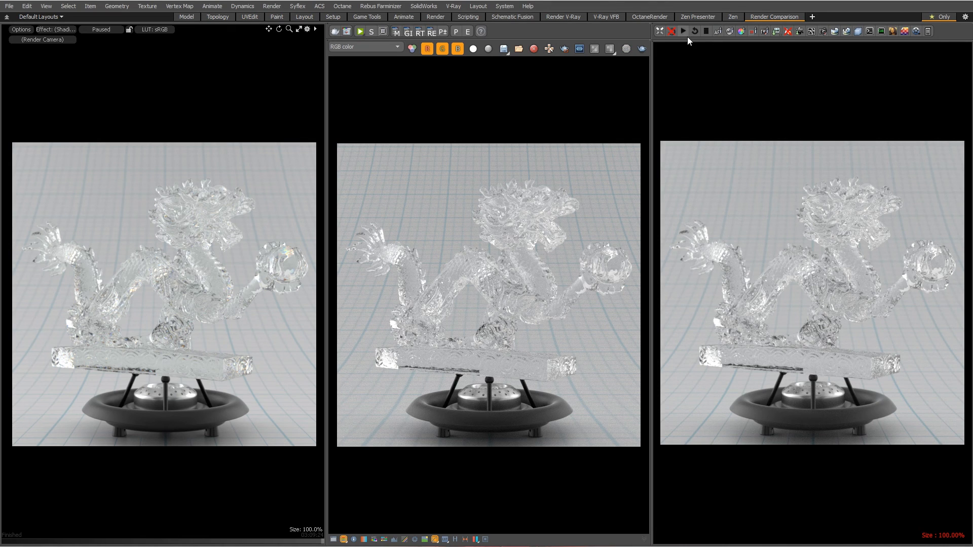
Start the Octane IPR render of the dragon in the right viewport.
click(670, 31)
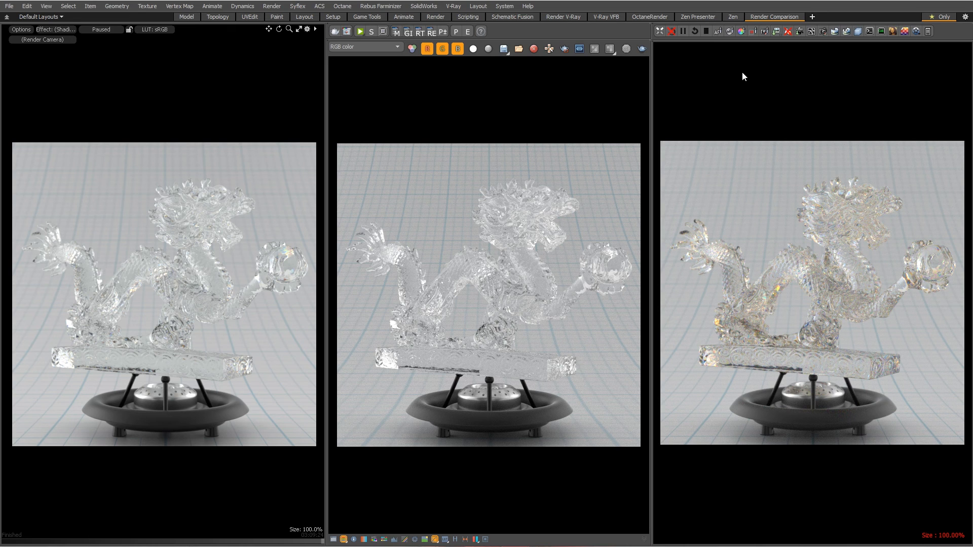
mouse_move(775, 157)
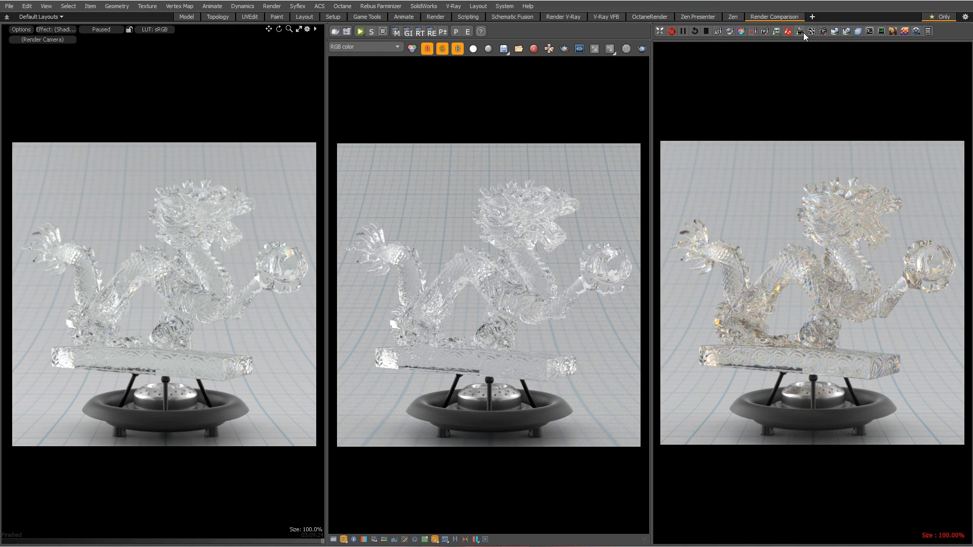
Set the Octane kernel's Specular Depth to 24 and move the panel off the render.
click(801, 31)
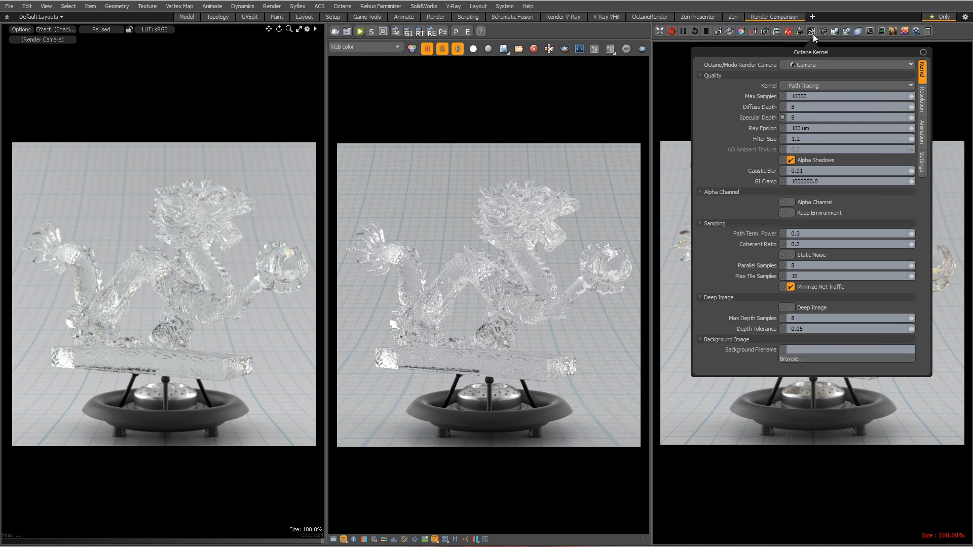
mouse_move(804, 118)
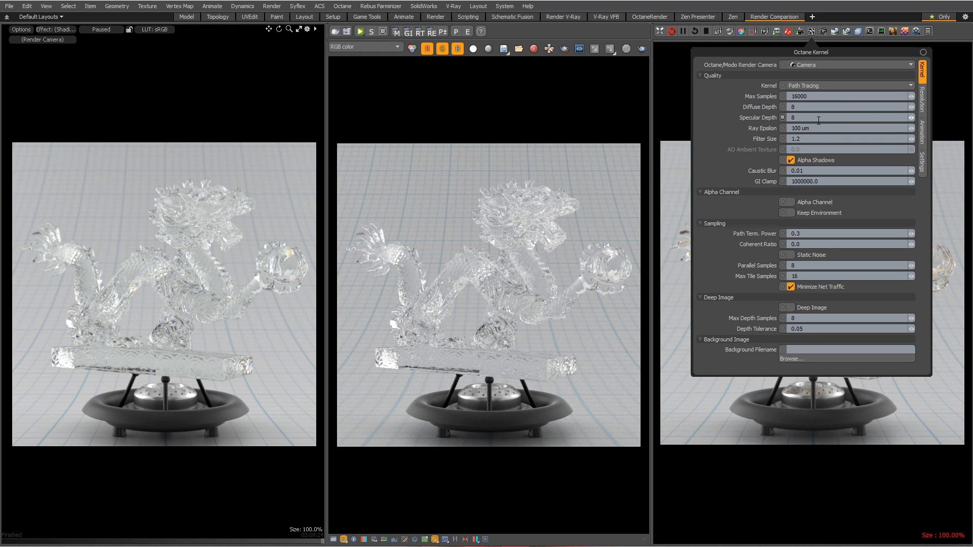
click(801, 118)
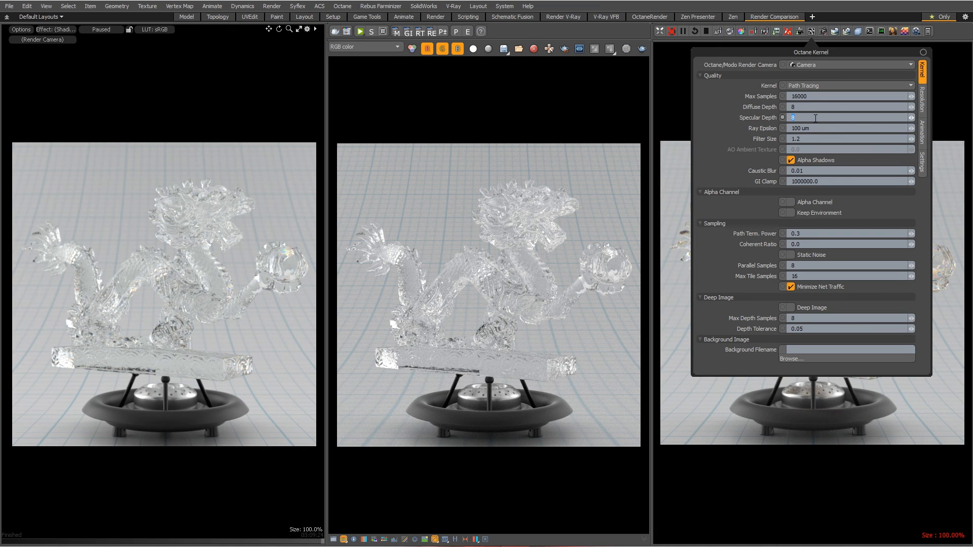
text(24)
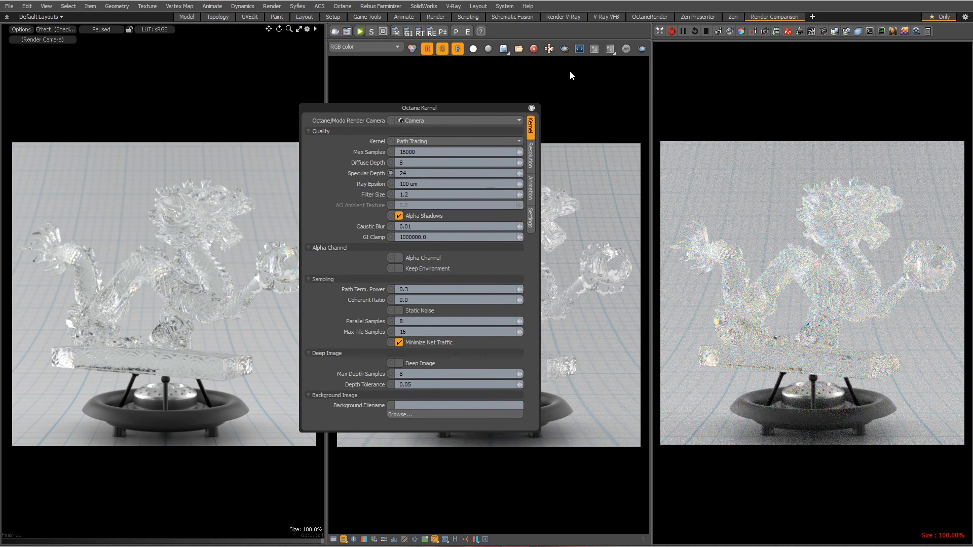
drag(419, 108, 465, 108)
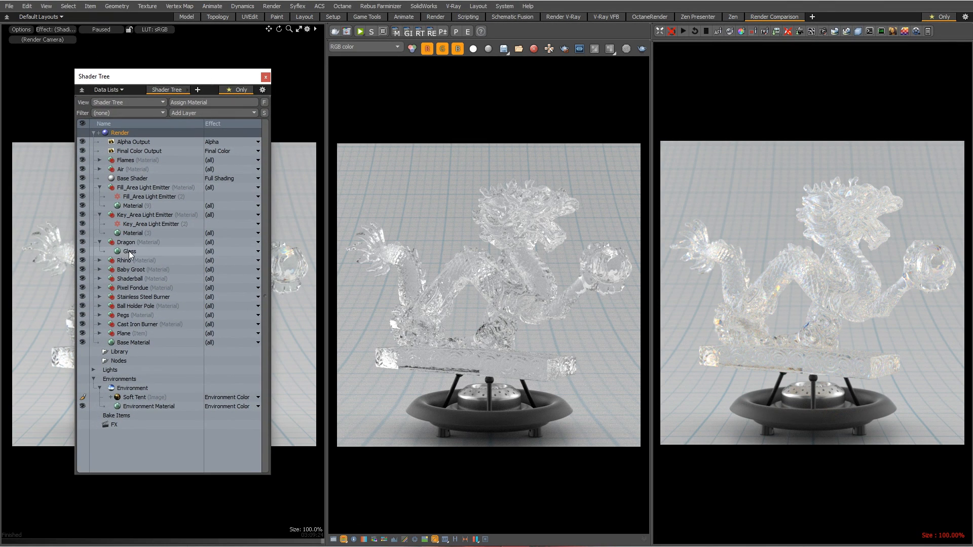
Inspect the Dragon Glass Octane specular material's dispersion coefficient, then close the node setup.
click(129, 252)
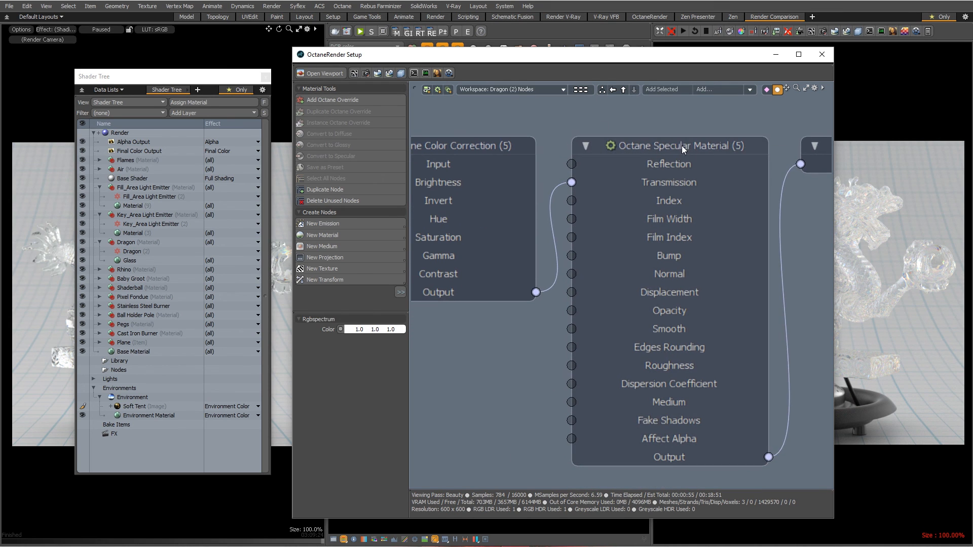
click(673, 145)
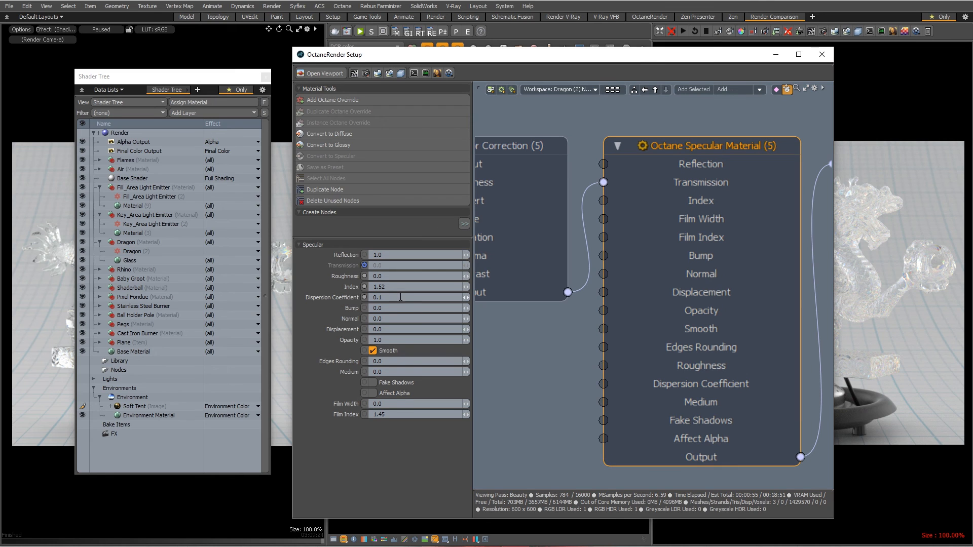
mouse_move(398, 297)
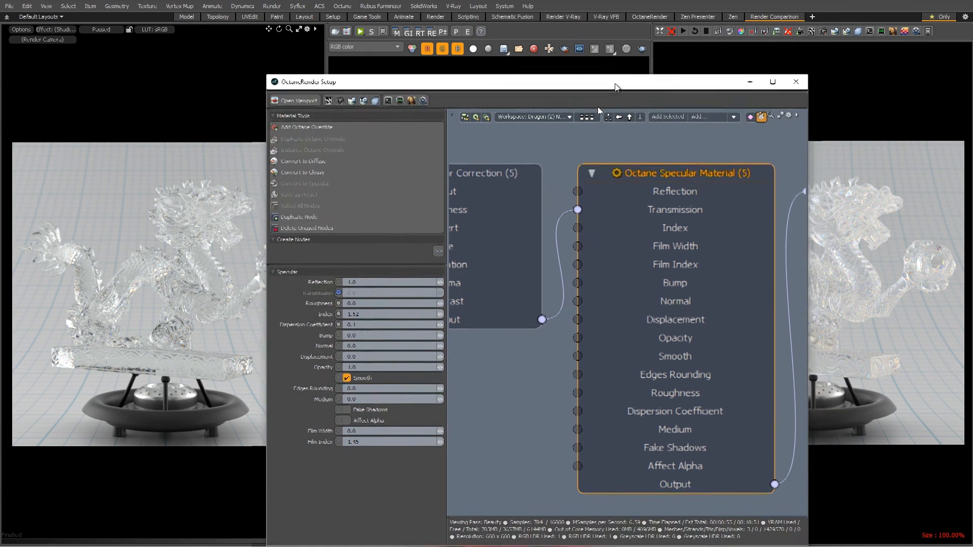
click(795, 81)
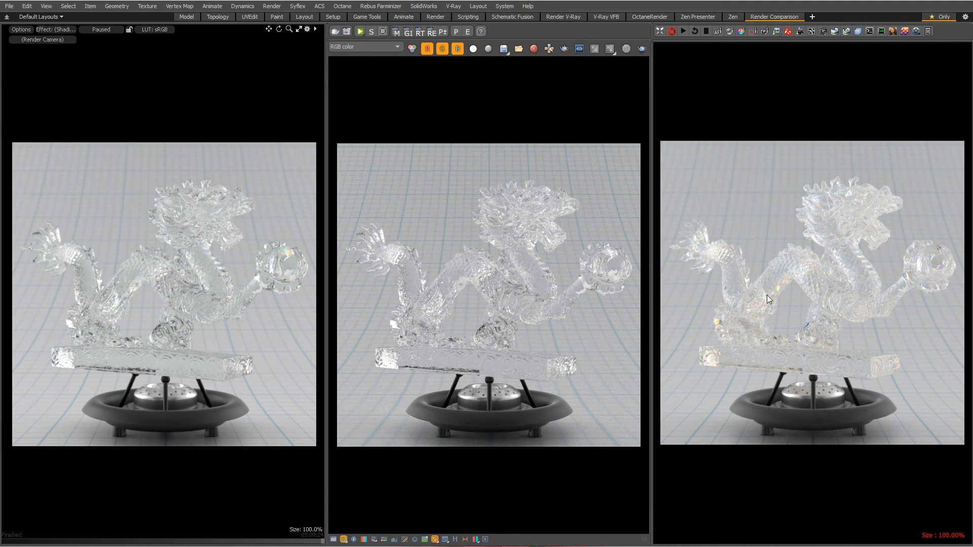
mouse_move(143, 304)
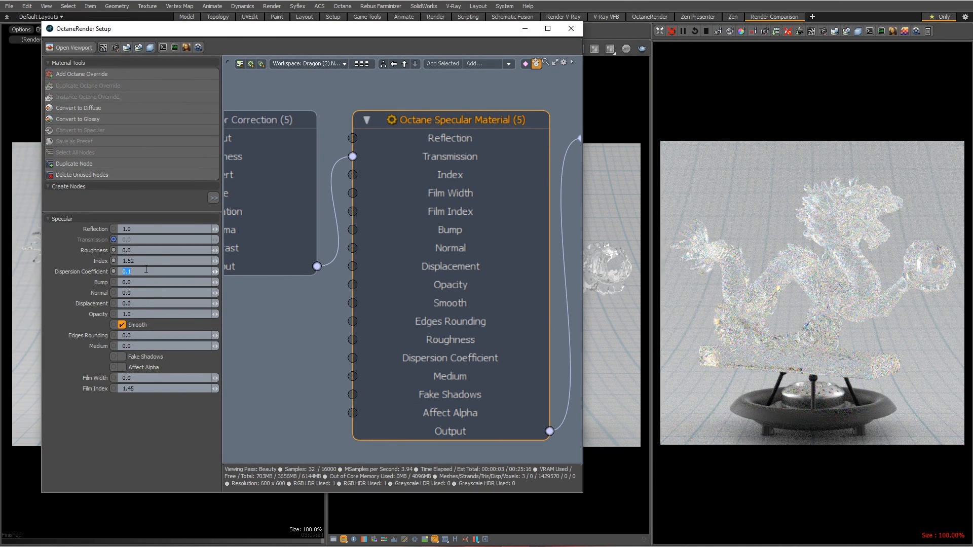
Lower the Octane specular material's Dispersion Coefficient to 0.03.
text(0.03)
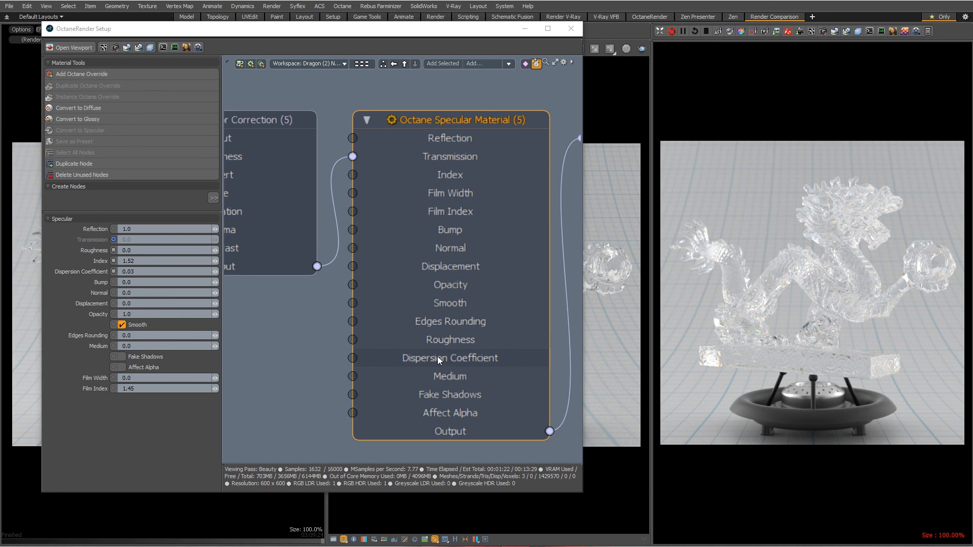
mouse_move(279, 336)
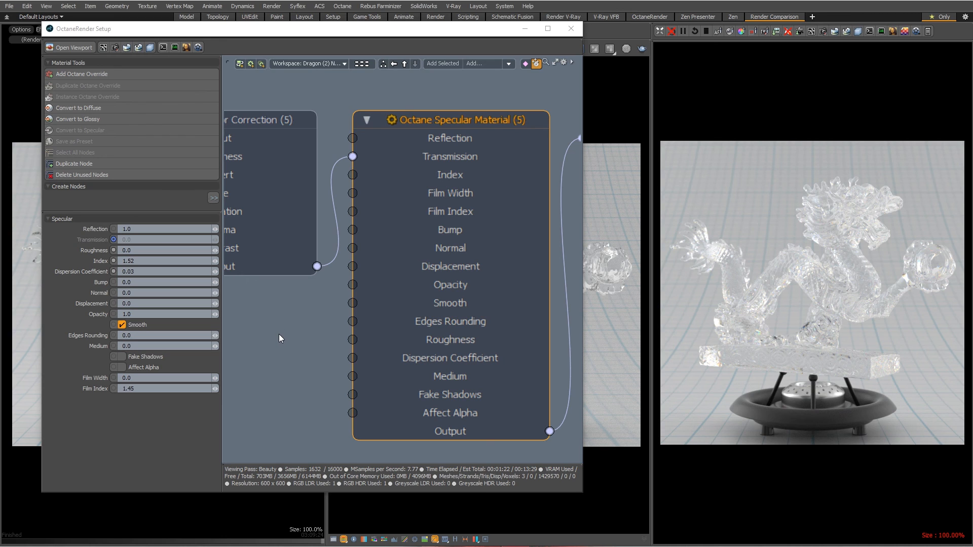
mouse_move(275, 348)
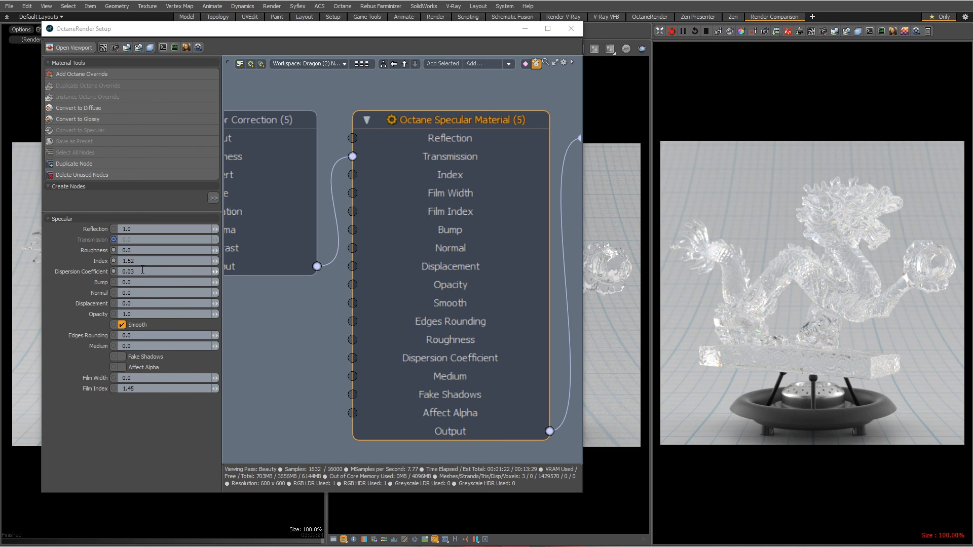
mouse_move(820, 260)
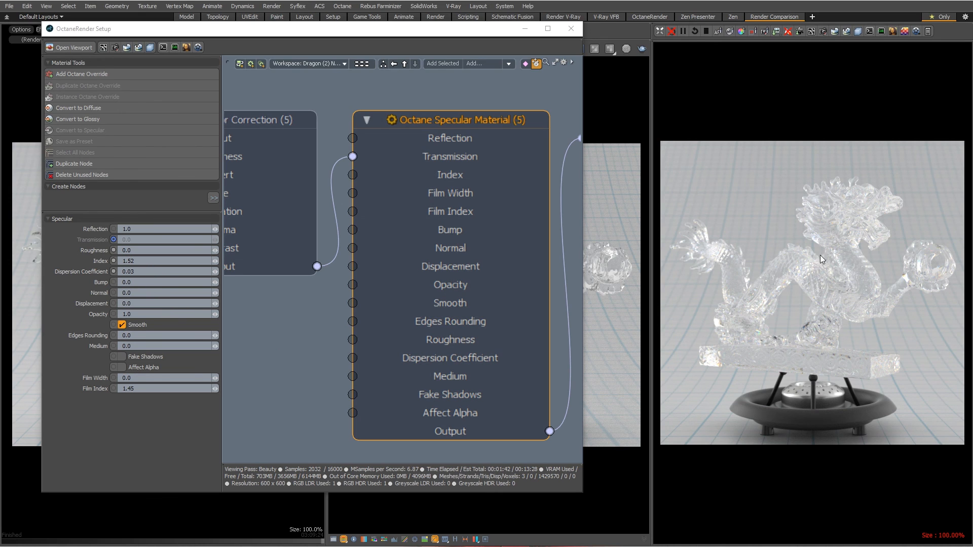
mouse_move(797, 309)
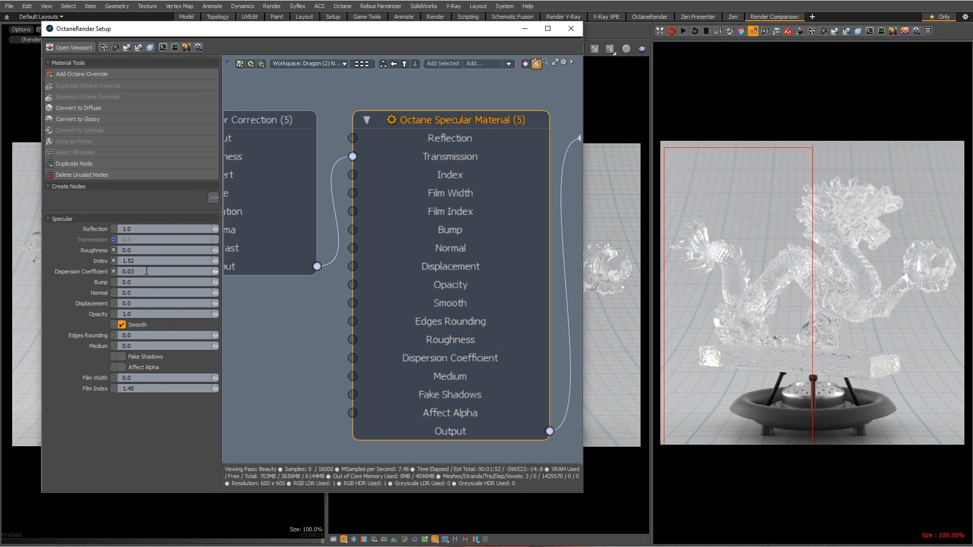
Push the Dispersion Coefficient to 0.6 for a test, then restore it to 0.03.
text(0.6)
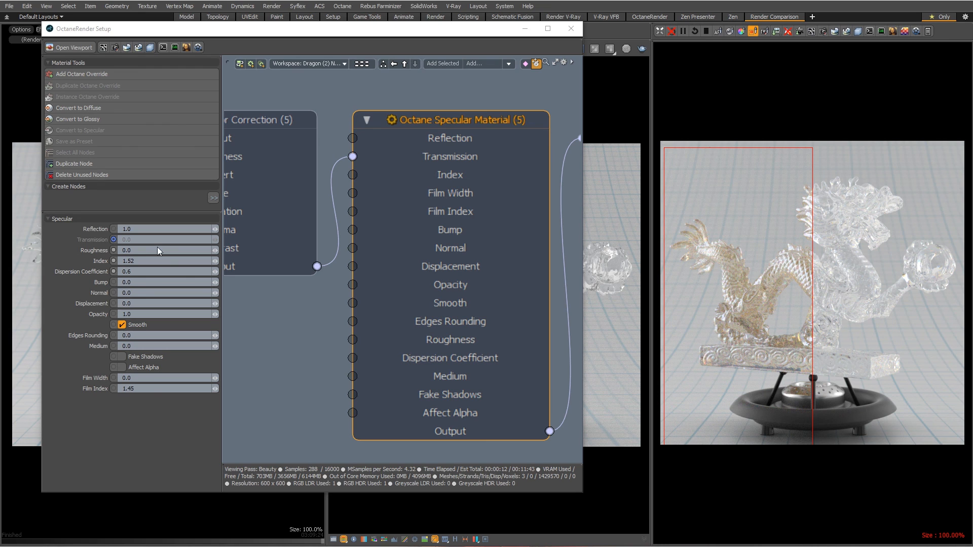
text(0.03)
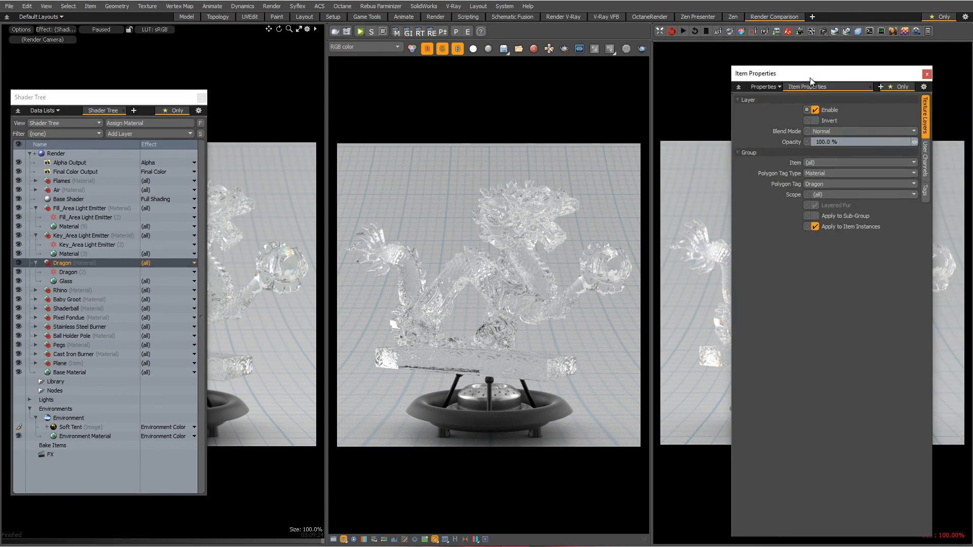
Add a V-Ray Material layer under the Dragon group and select it.
click(149, 134)
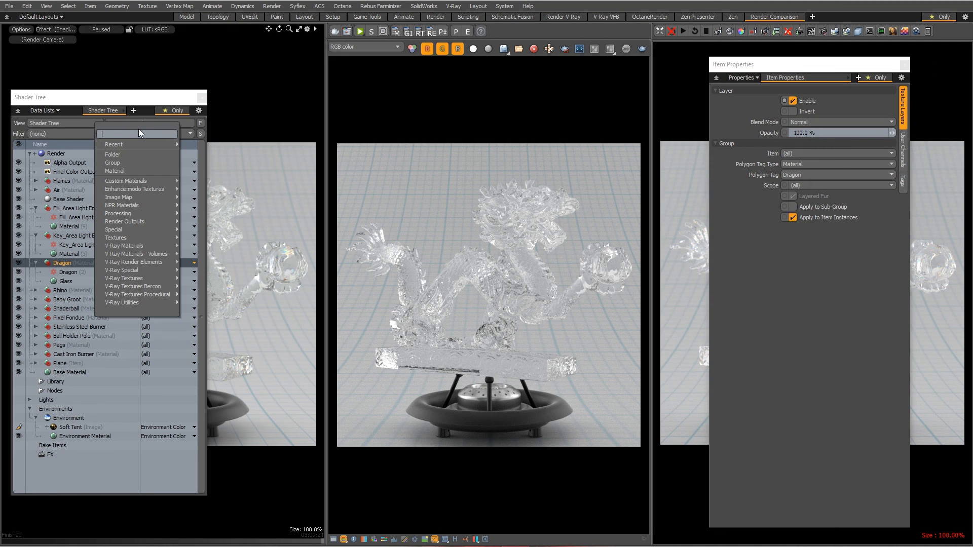
mouse_move(123, 245)
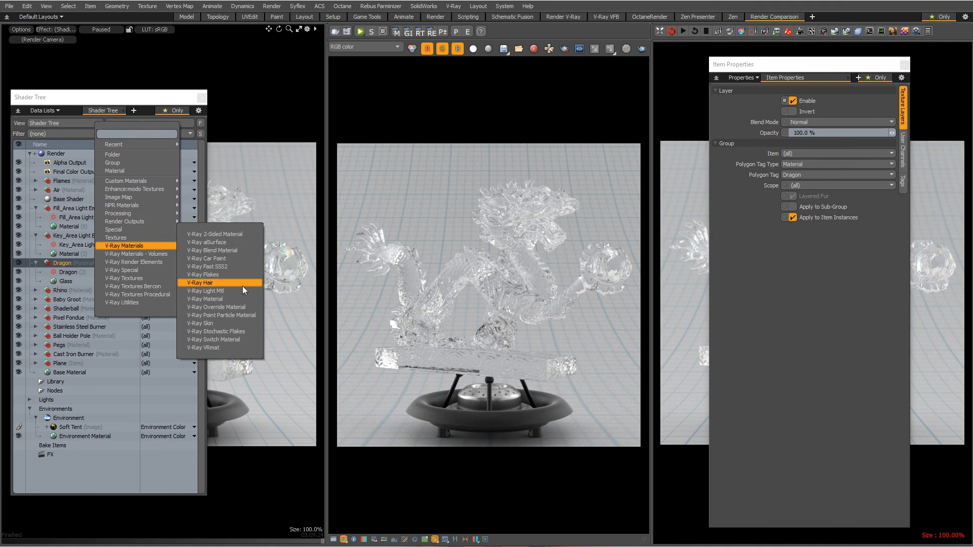
click(205, 298)
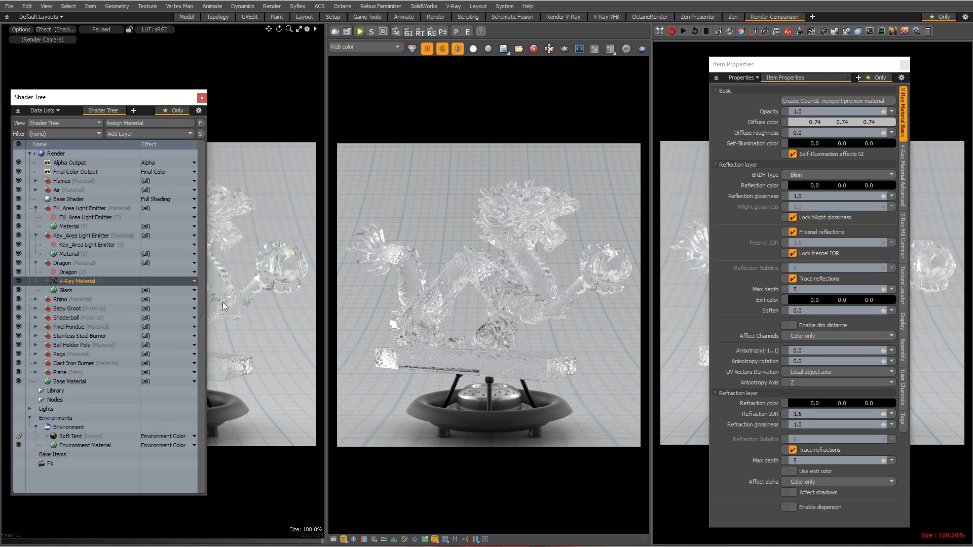
click(74, 271)
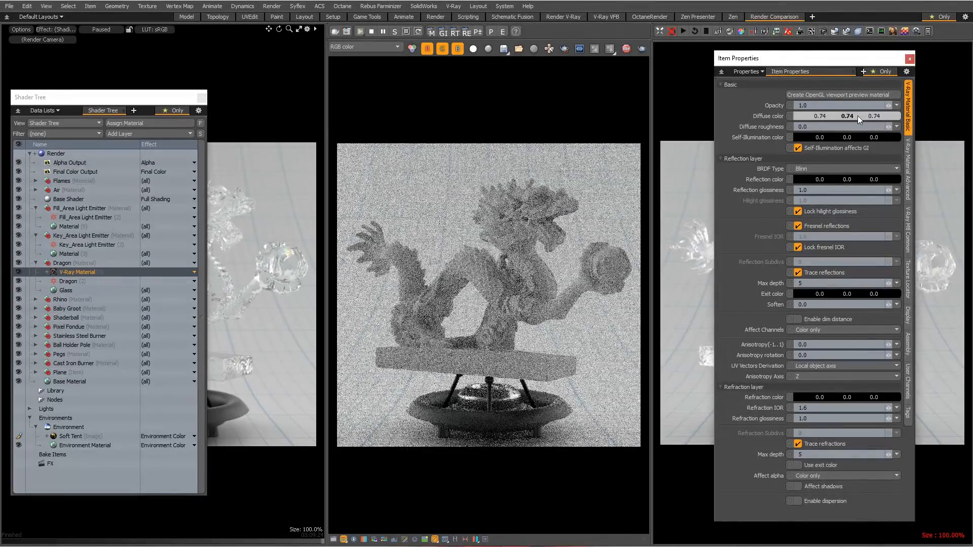
Make the V-Ray material black-diffuse glass with Refraction IOR 1.52.
click(842, 115)
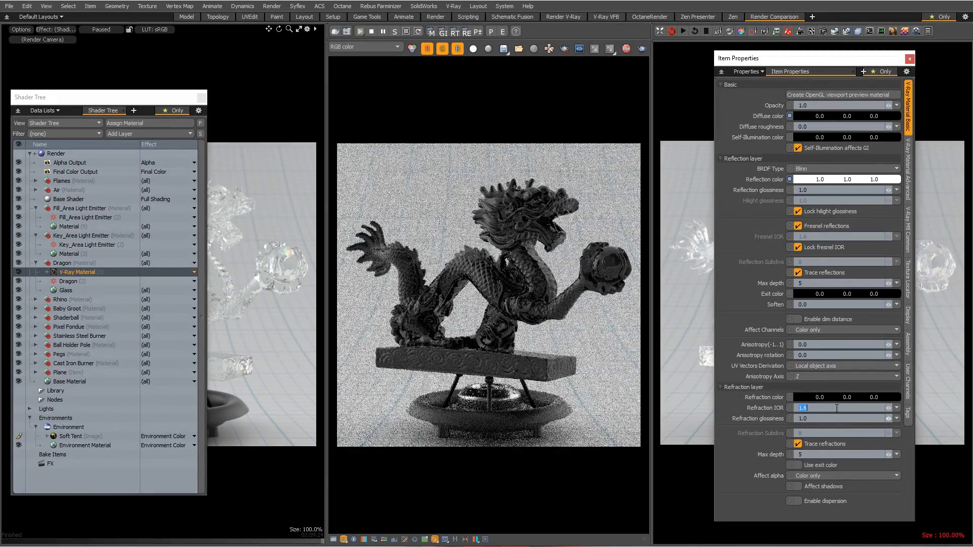
text(1.52)
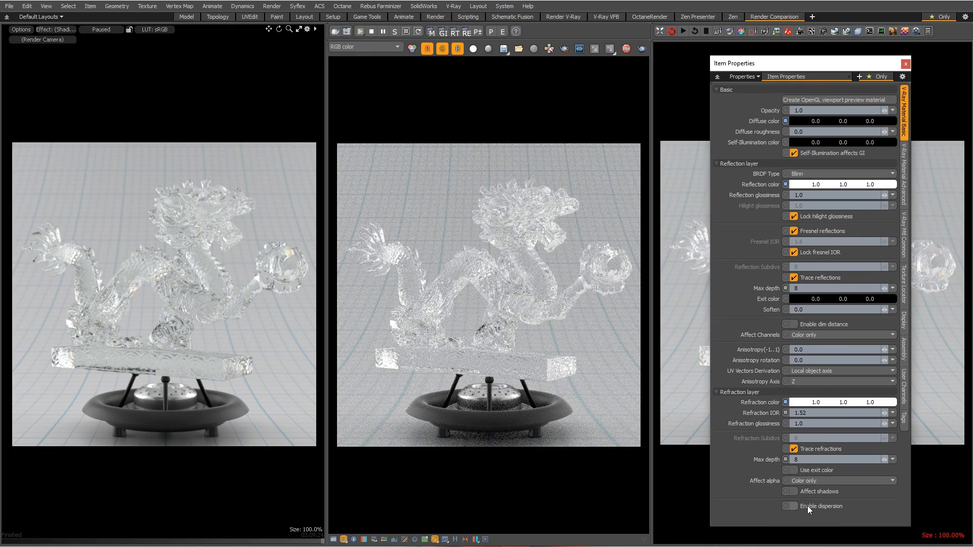
Enable dispersion on the Dragon's V-Ray material.
click(790, 506)
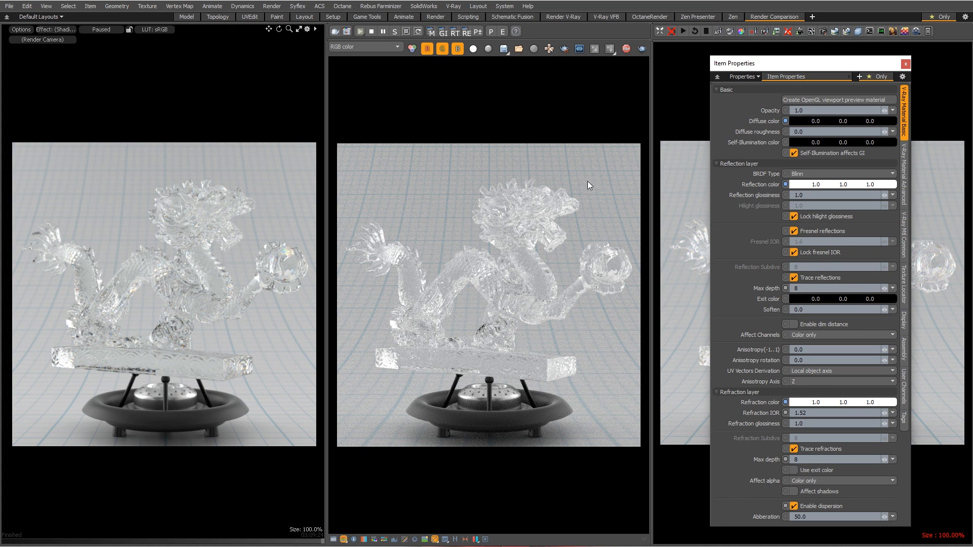
mouse_move(529, 305)
text(150)
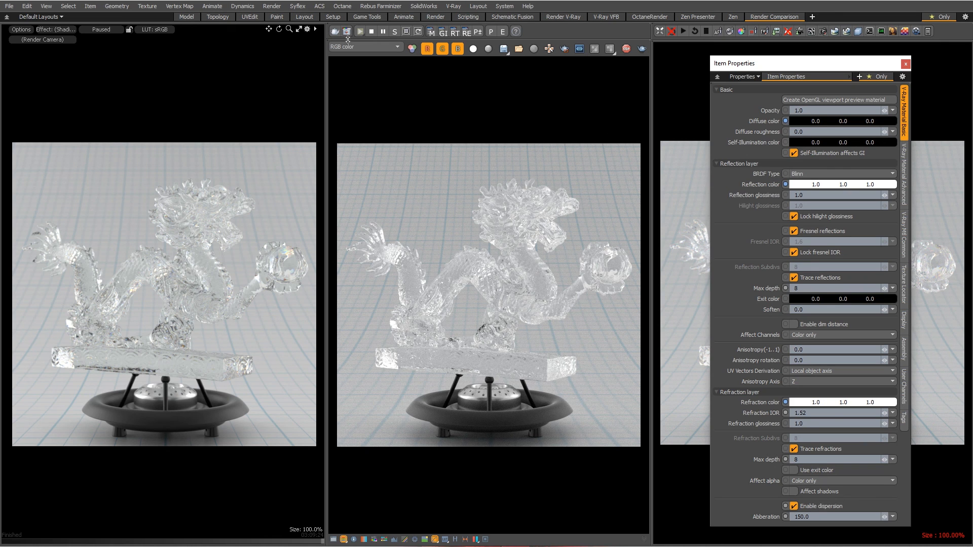
Restart the V-Ray RT render and set the glass Abberation value back to 50.0.
click(371, 31)
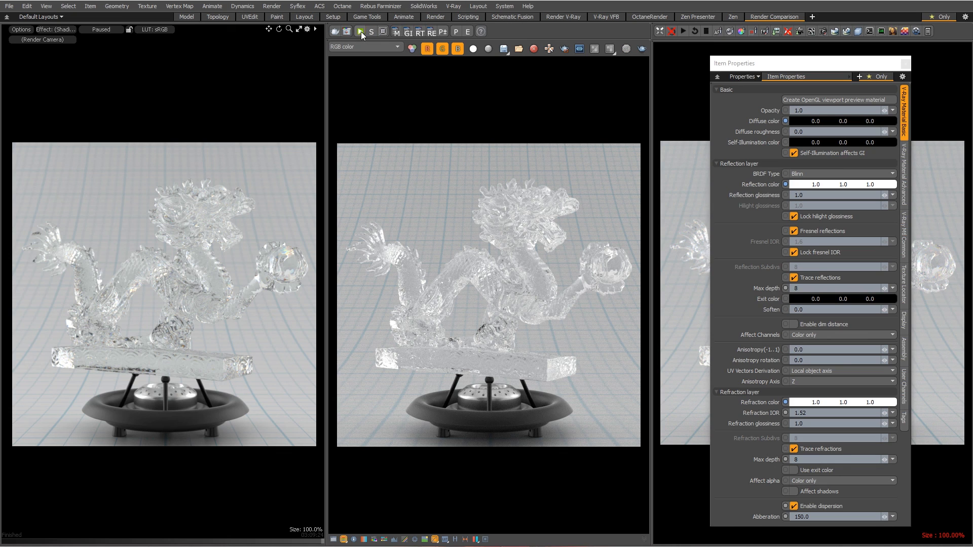
click(361, 31)
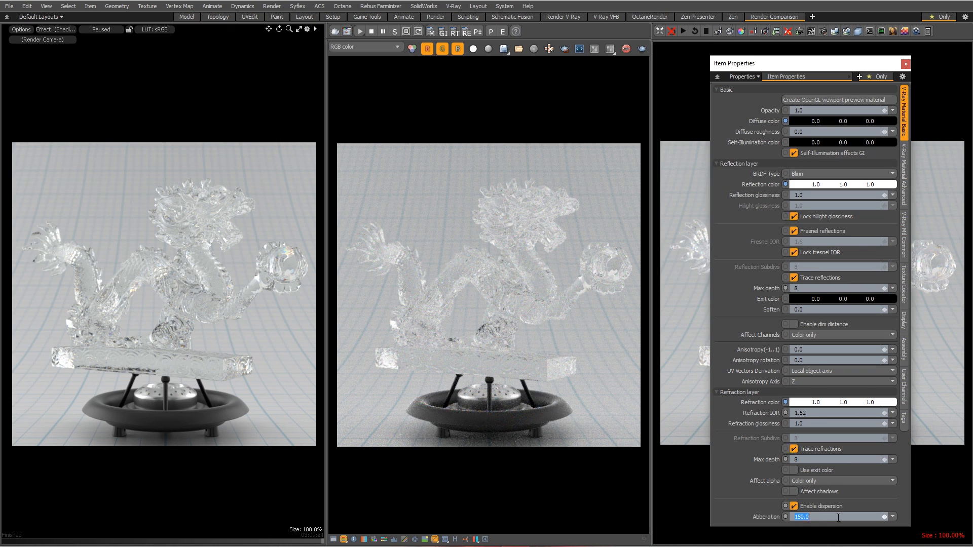
text(50.0)
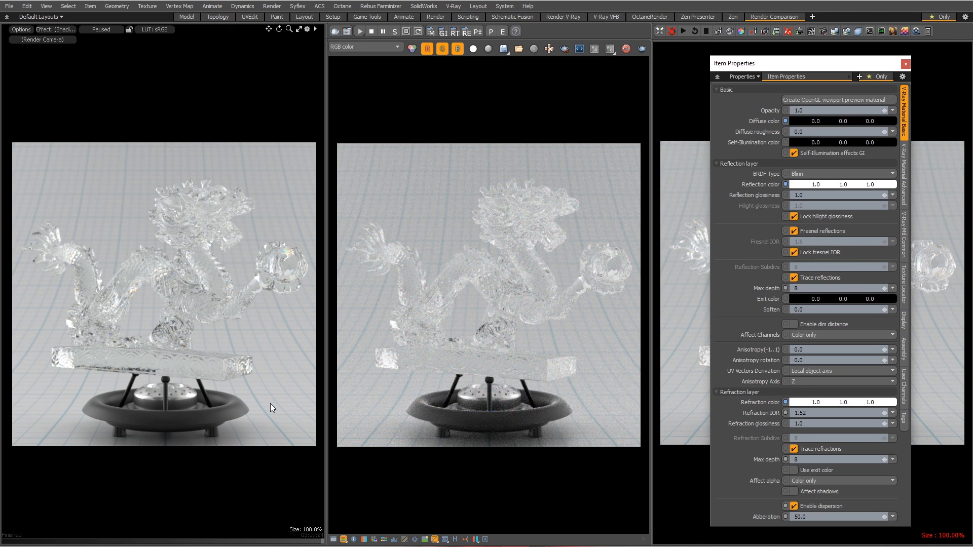
Hide the property panels to compare the three dragon renders, then bring the Shader Tree back.
click(905, 62)
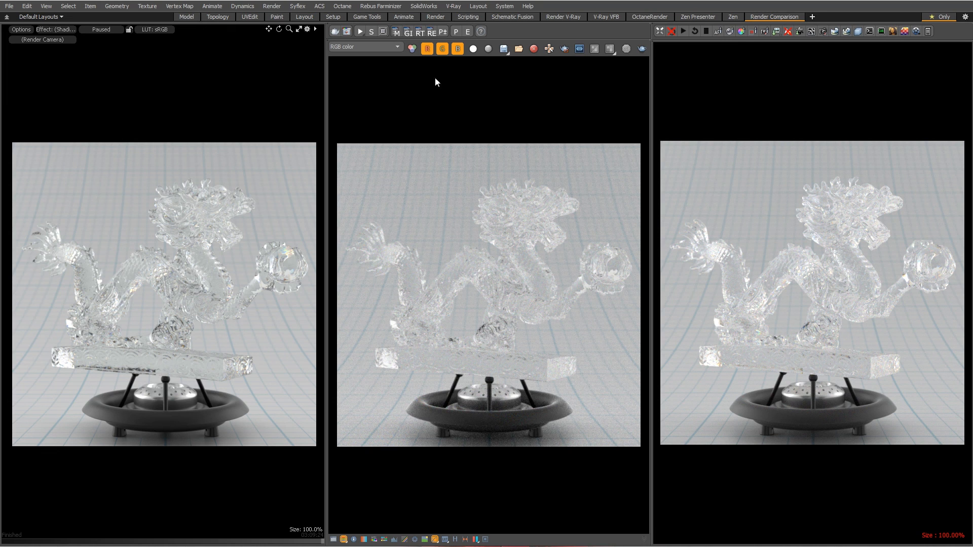
click(360, 31)
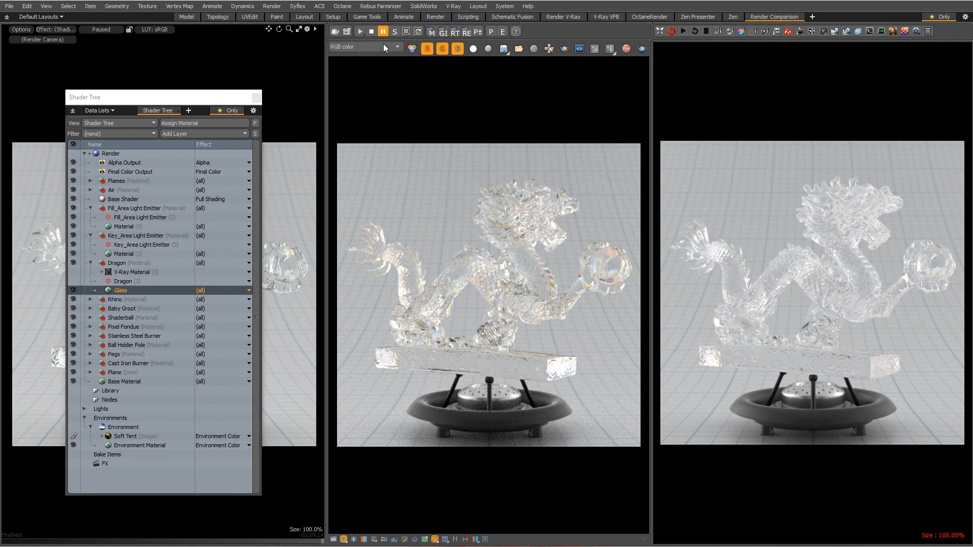
click(132, 272)
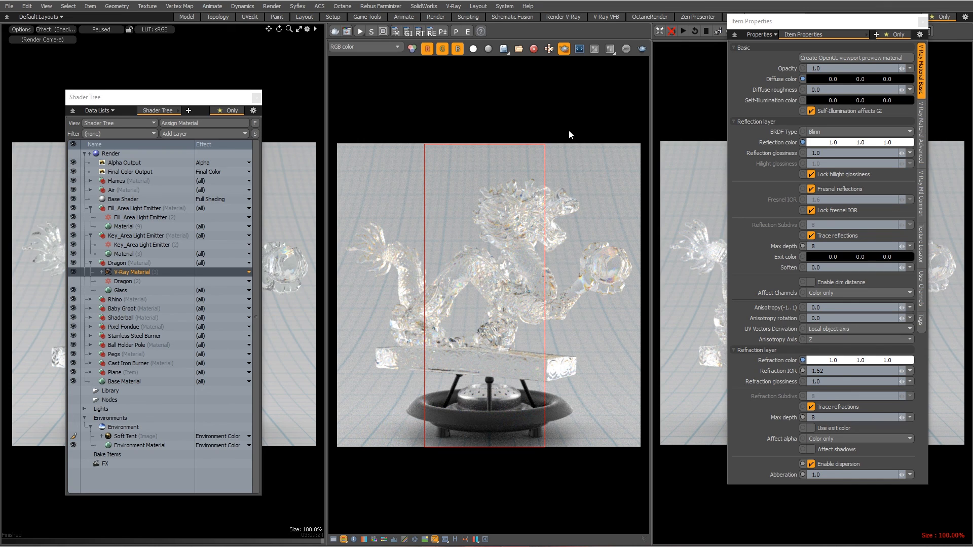
mouse_move(496, 180)
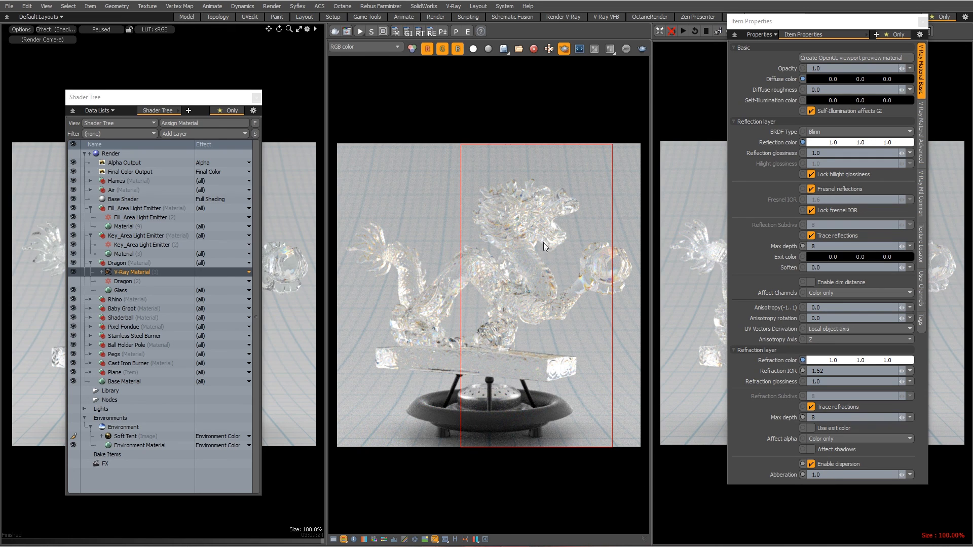
mouse_move(405, 82)
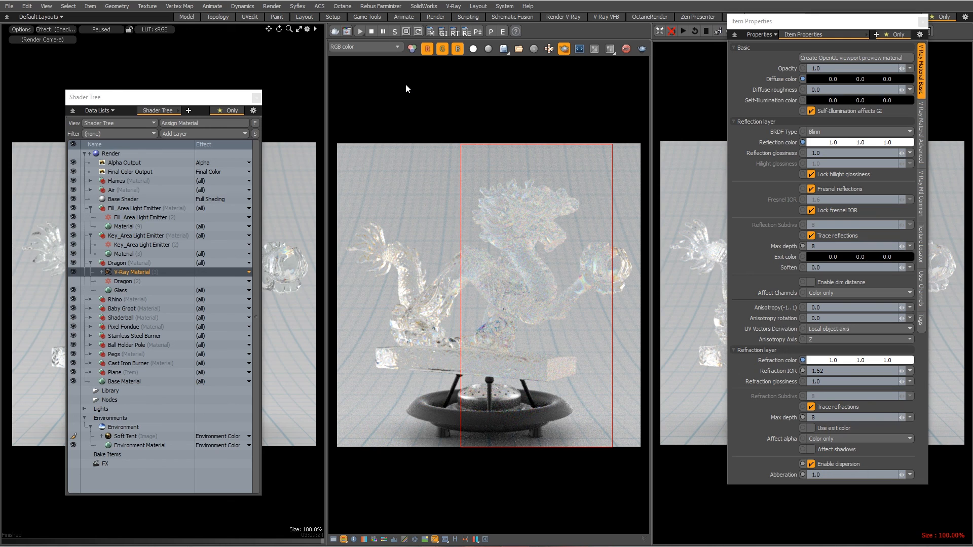
mouse_move(576, 96)
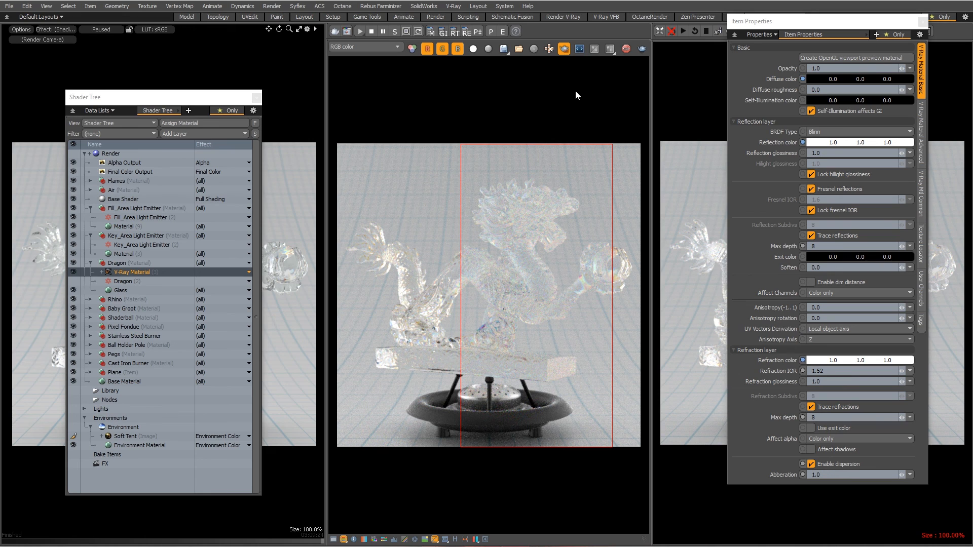
mouse_move(405, 304)
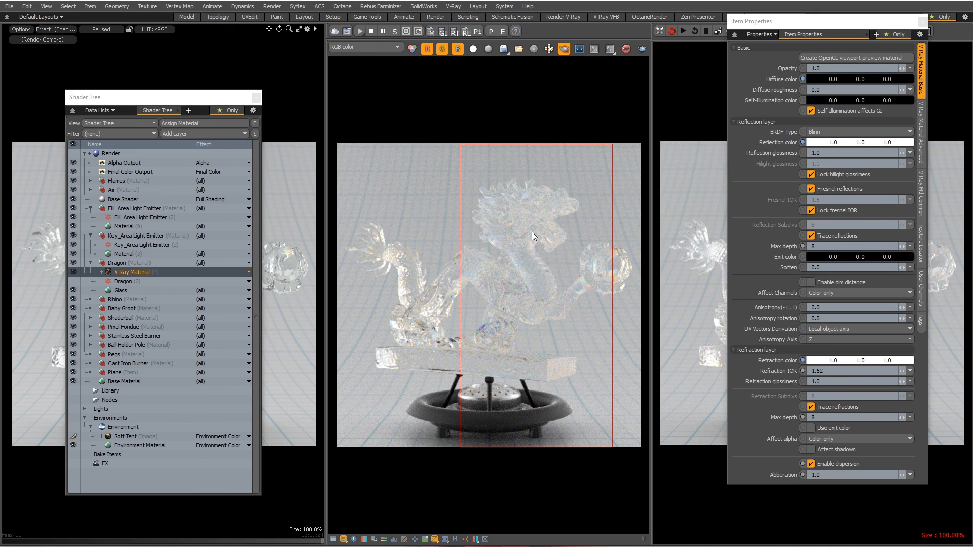
mouse_move(544, 104)
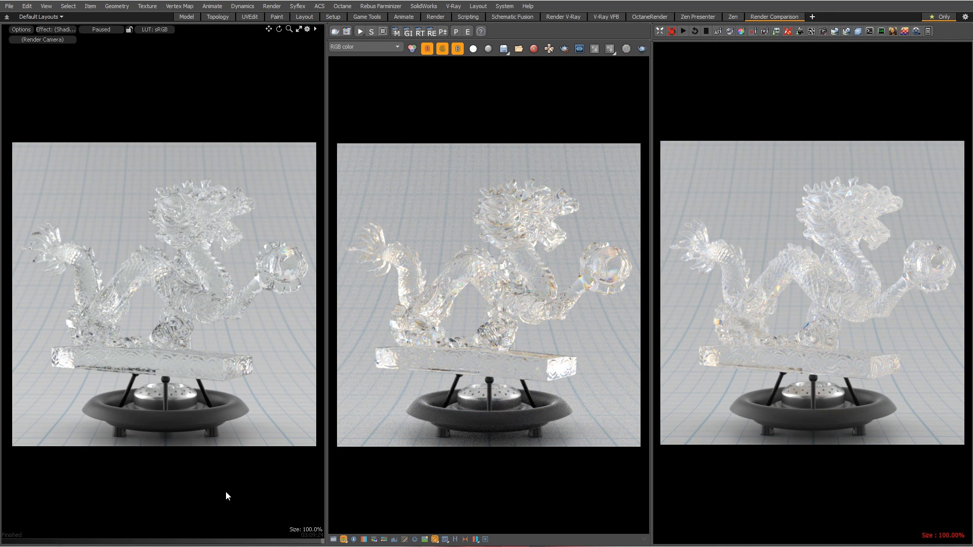
mouse_move(287, 366)
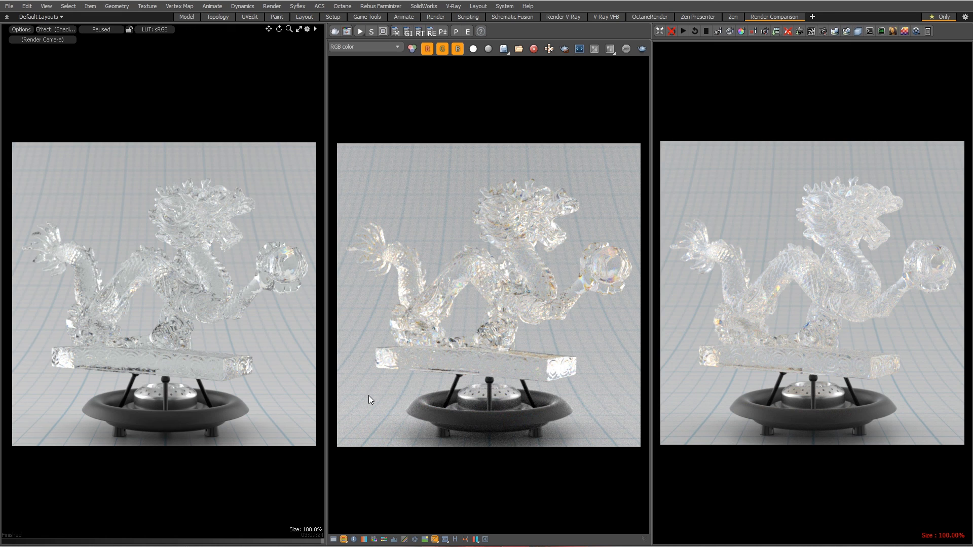
mouse_move(364, 405)
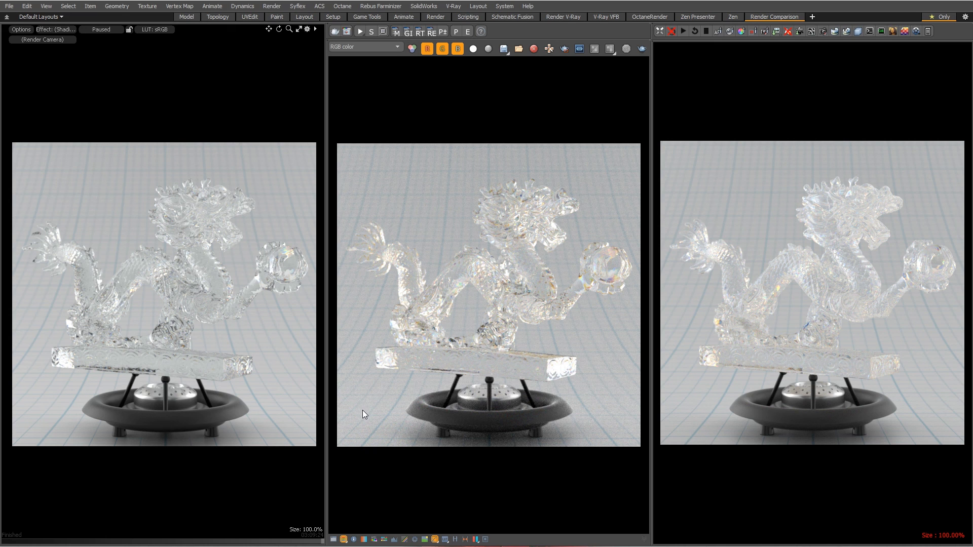
mouse_move(439, 330)
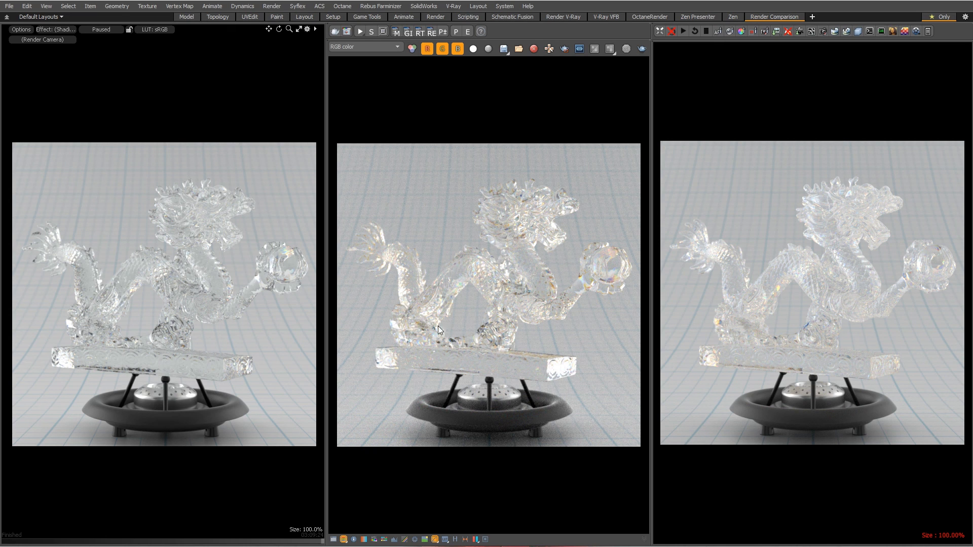
mouse_move(553, 345)
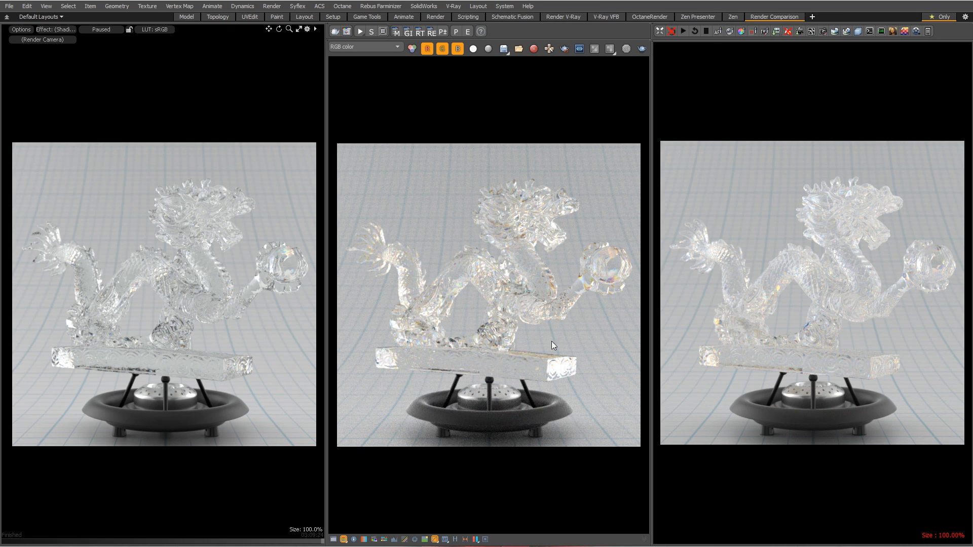
mouse_move(698, 398)
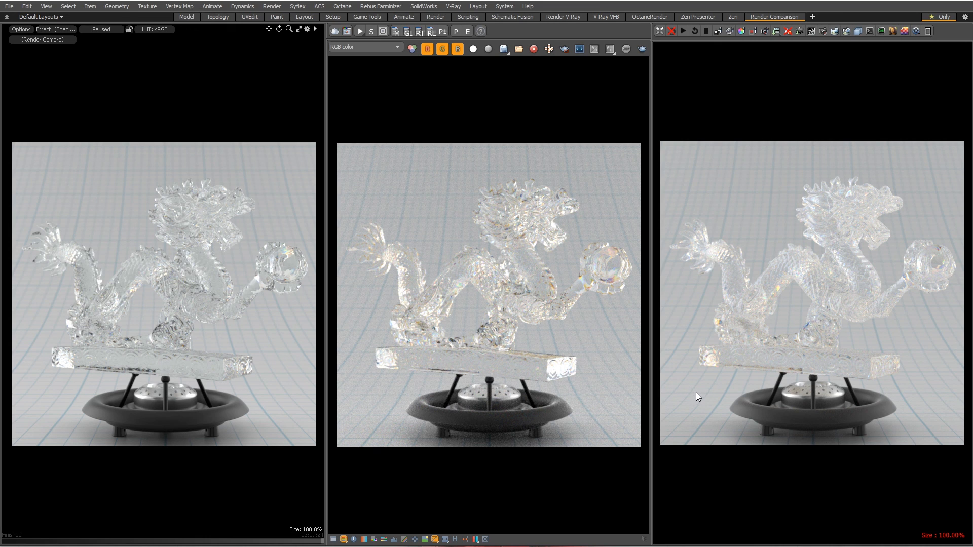